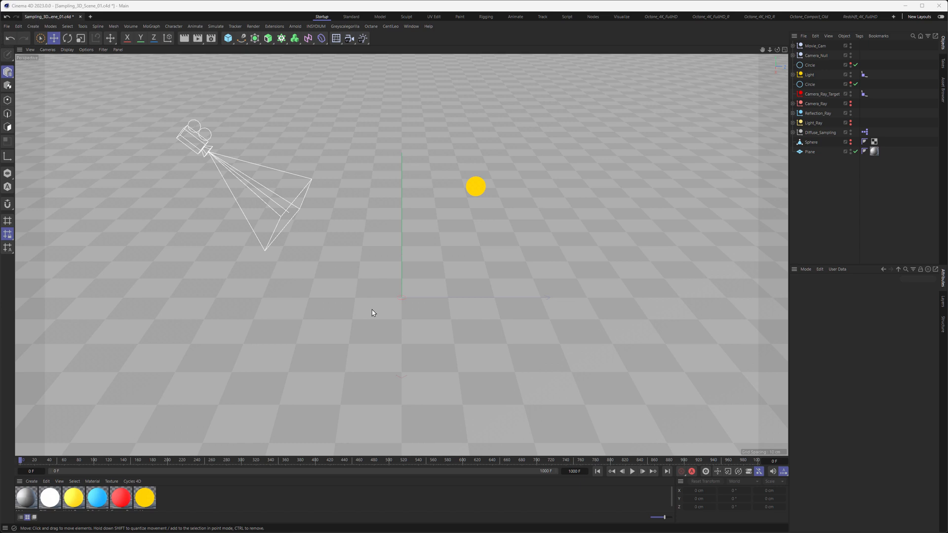
pyautogui.moveTo(385, 325)
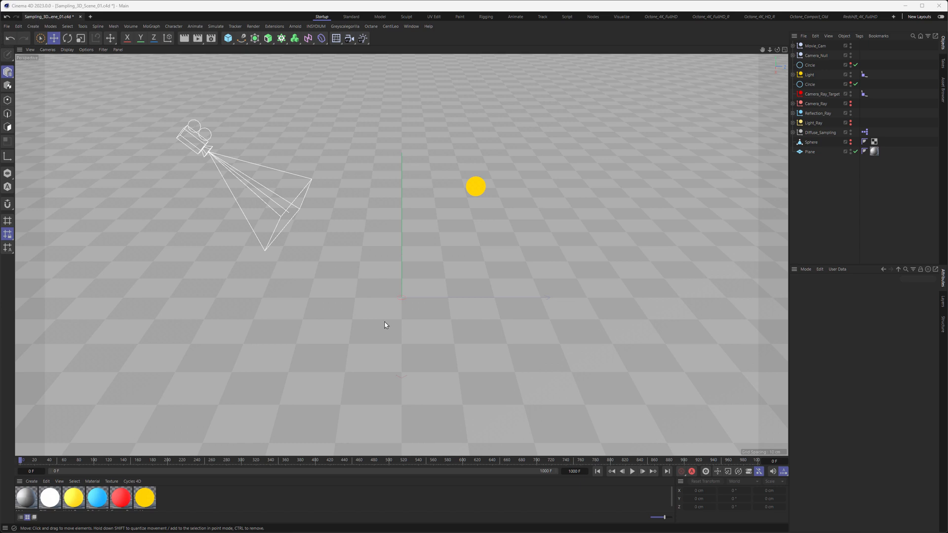
pyautogui.moveTo(632, 471)
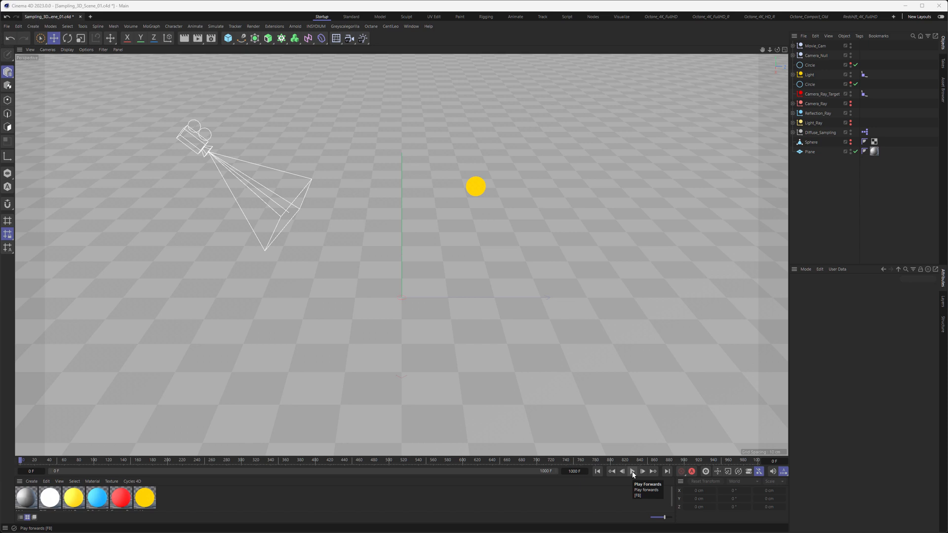
# Play the animation, pause on the checkered-floor close-up, then resume playback.
pyautogui.click(632, 471)
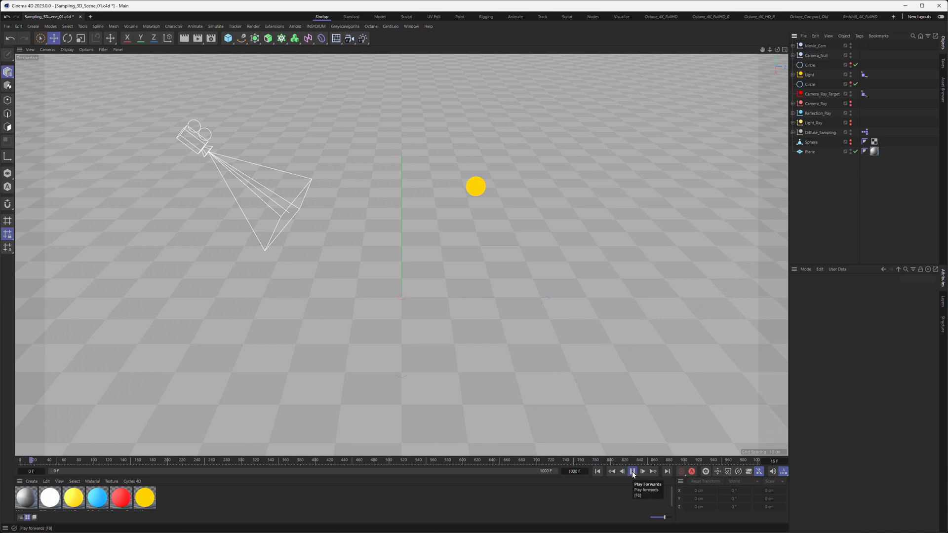
pyautogui.click(632, 471)
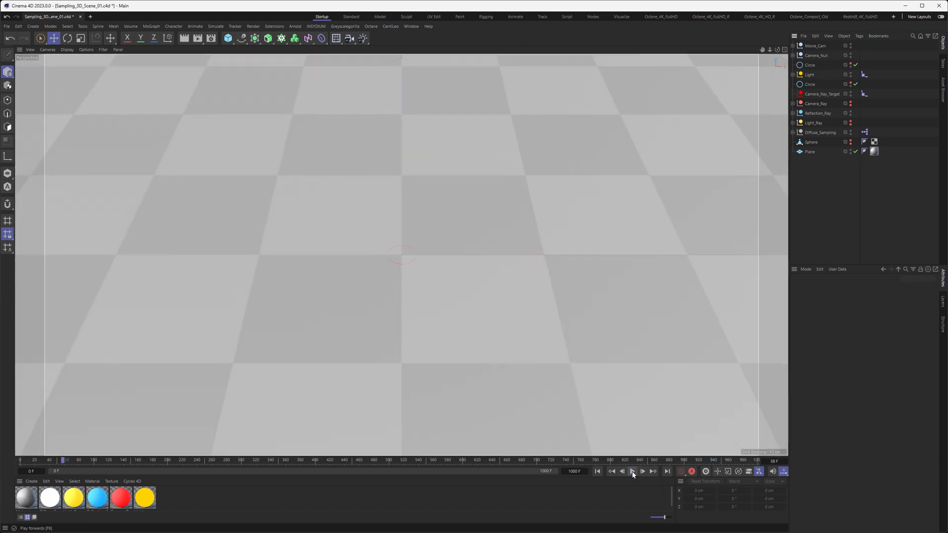
pyautogui.moveTo(632, 471)
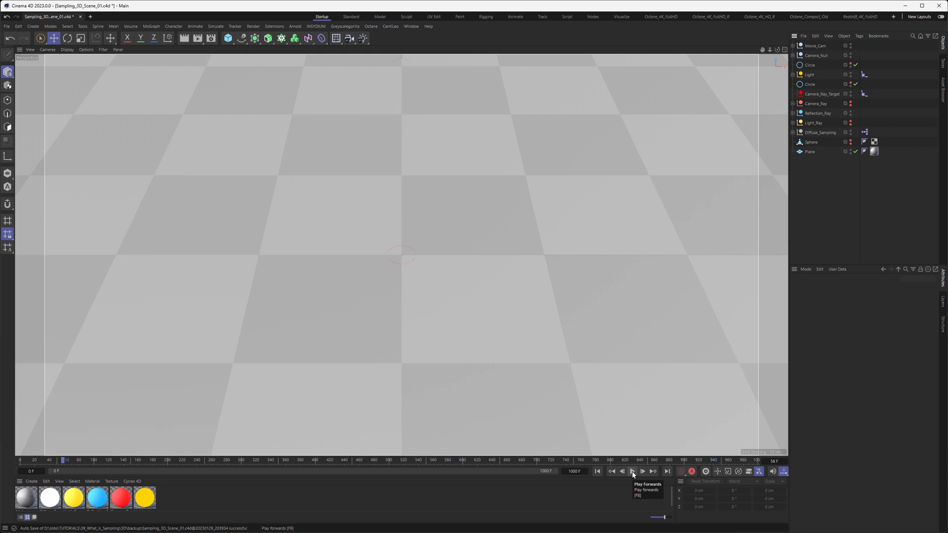
pyautogui.click(633, 471)
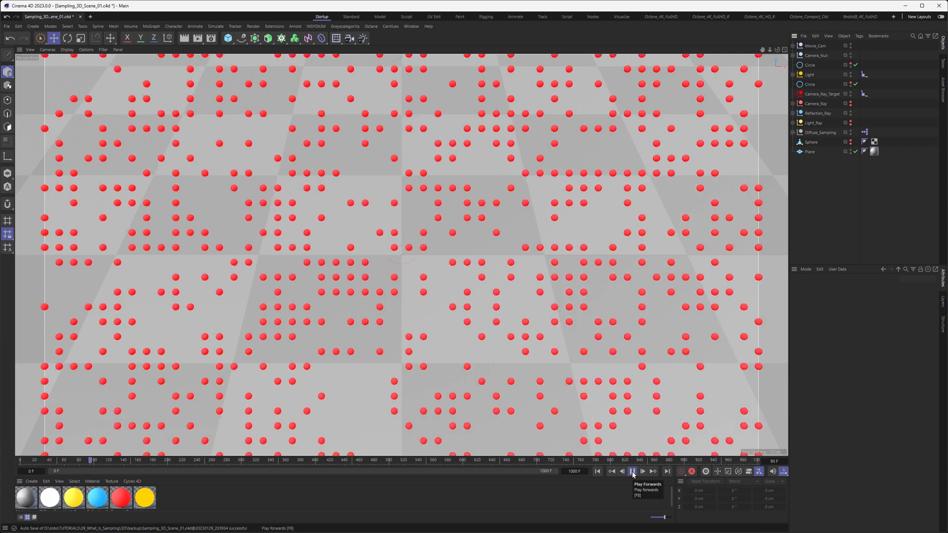
# Pause playback on the frame showing the evenly spaced grid of red sample dots.
pyautogui.click(642, 471)
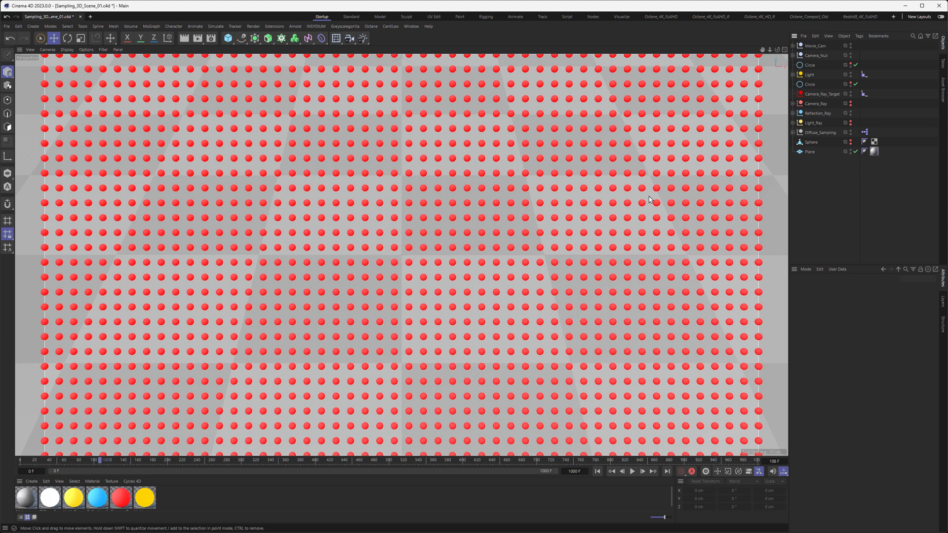
pyautogui.moveTo(648, 203)
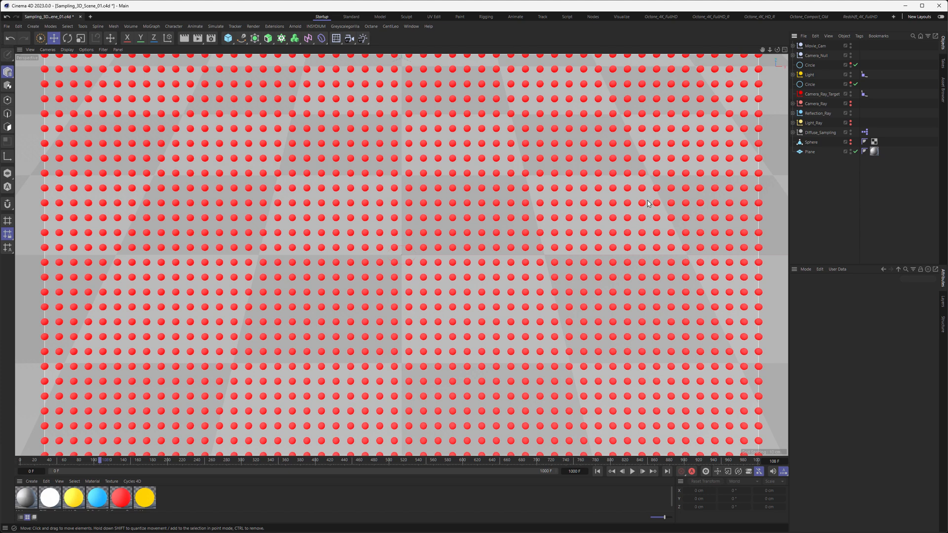
pyautogui.moveTo(435, 314)
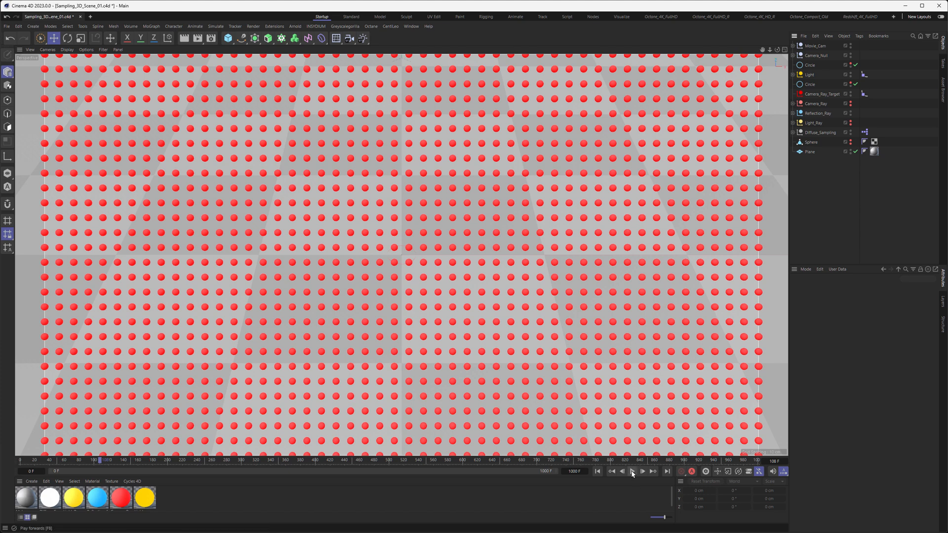
# Play briefly and pause on the frame with red sample dots scattered randomly across the floor.
pyautogui.click(632, 472)
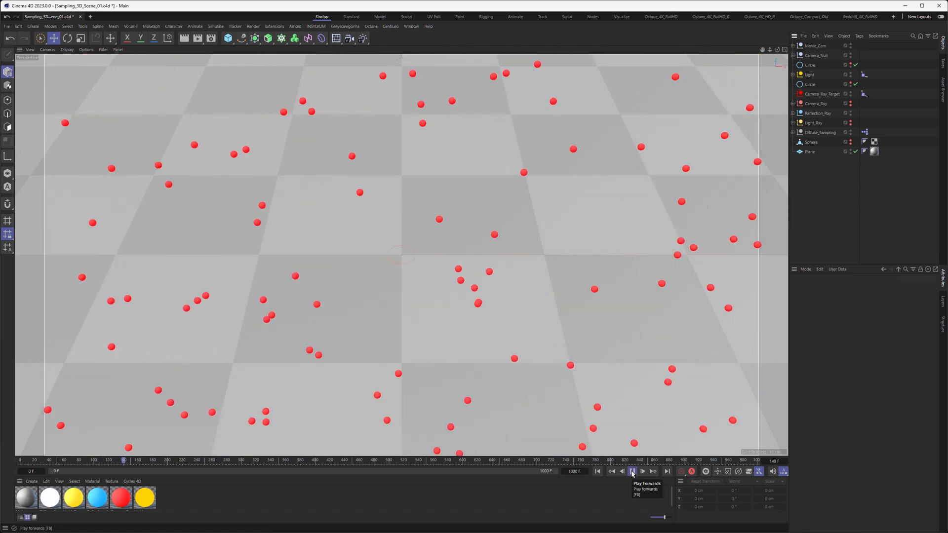
pyautogui.click(632, 471)
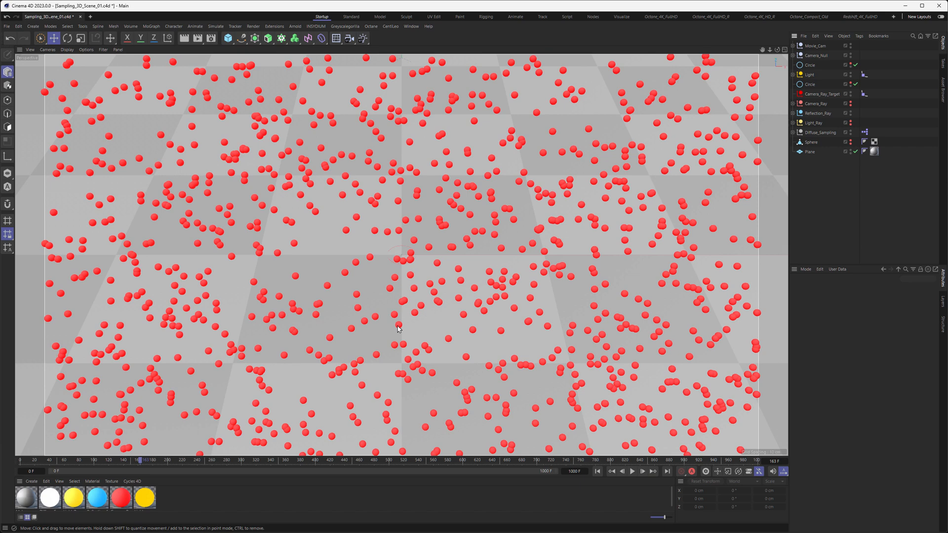
pyautogui.moveTo(417, 322)
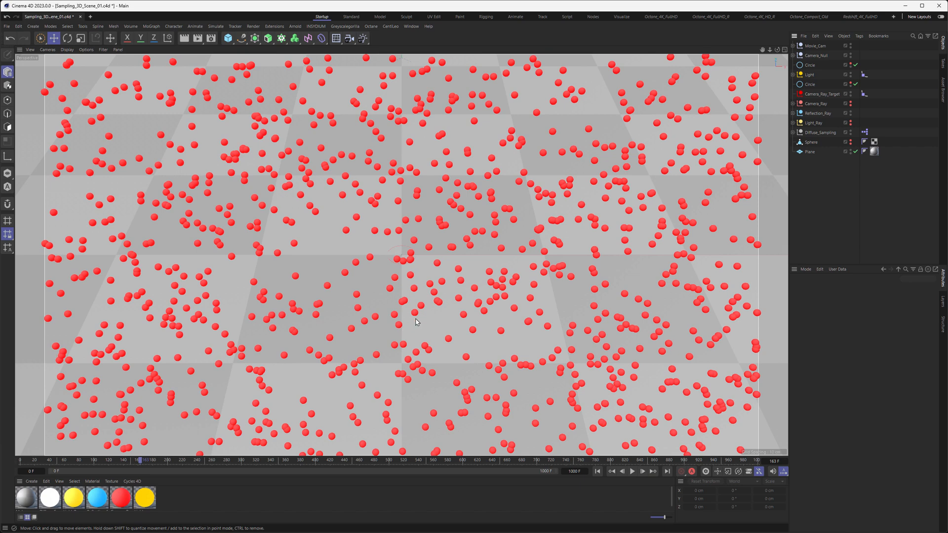
pyautogui.moveTo(478, 212)
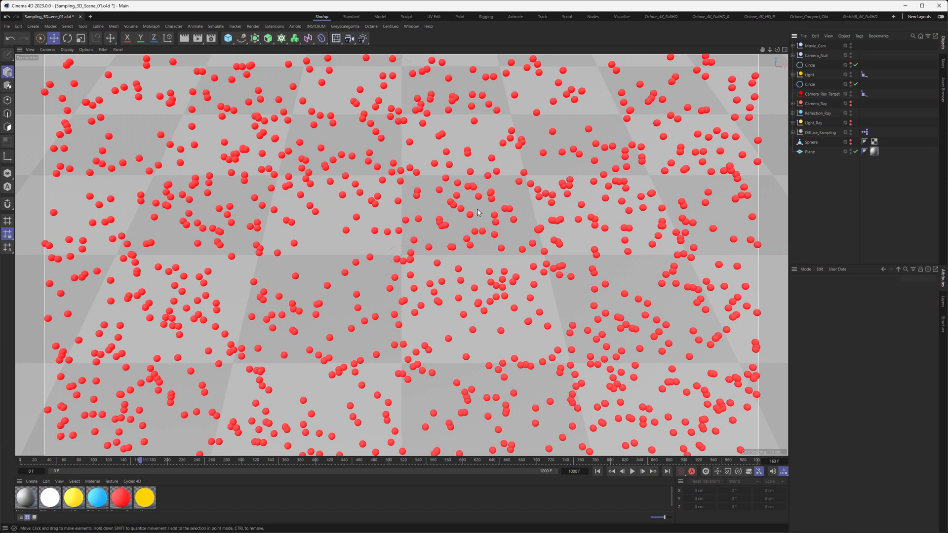
pyautogui.moveTo(644, 93)
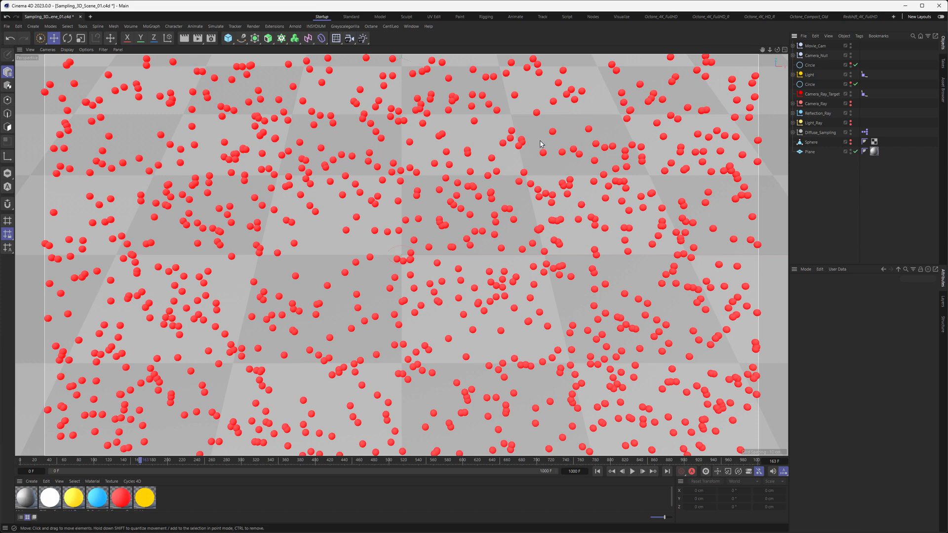
pyautogui.moveTo(524, 210)
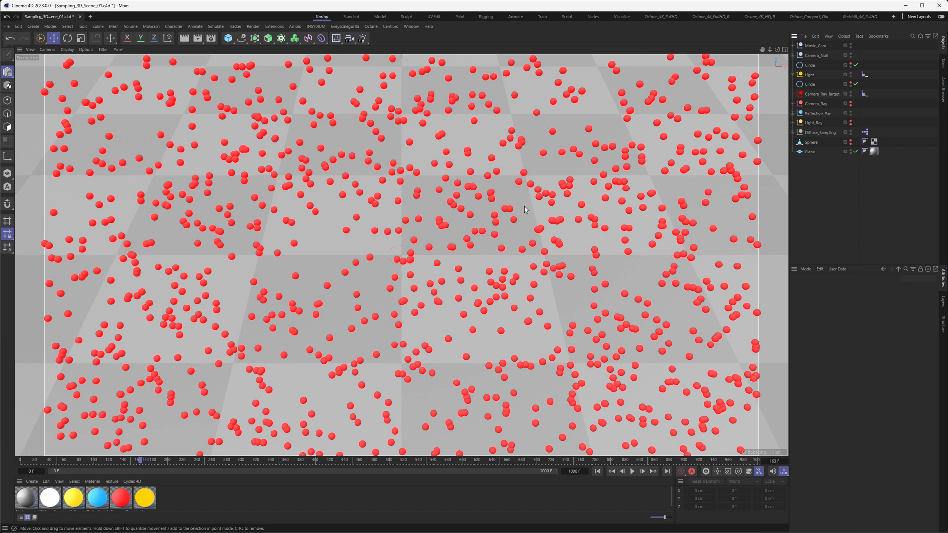
pyautogui.moveTo(553, 171)
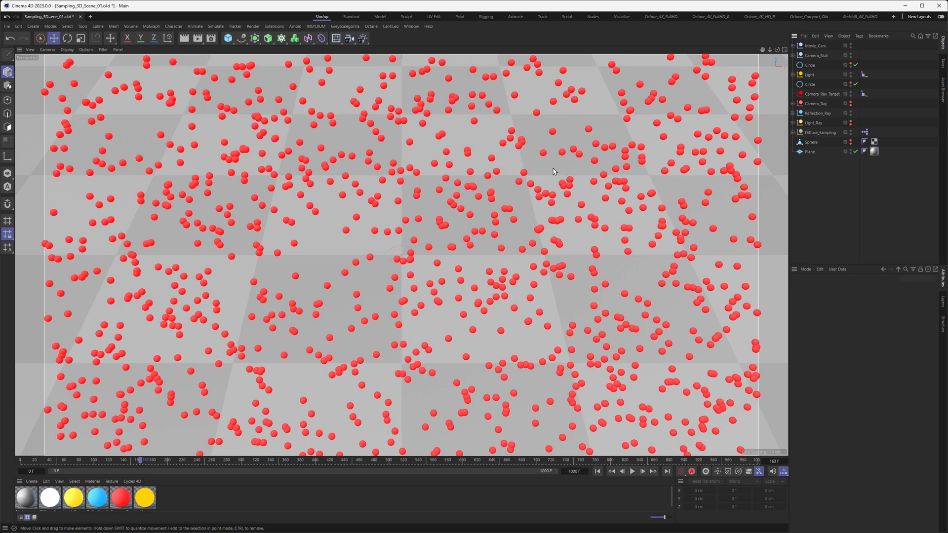
pyautogui.moveTo(572, 190)
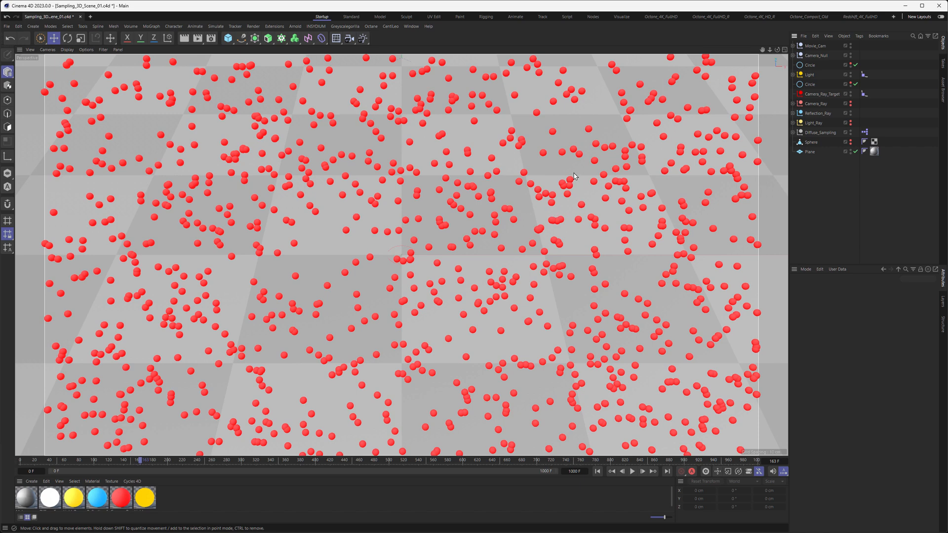
pyautogui.moveTo(559, 206)
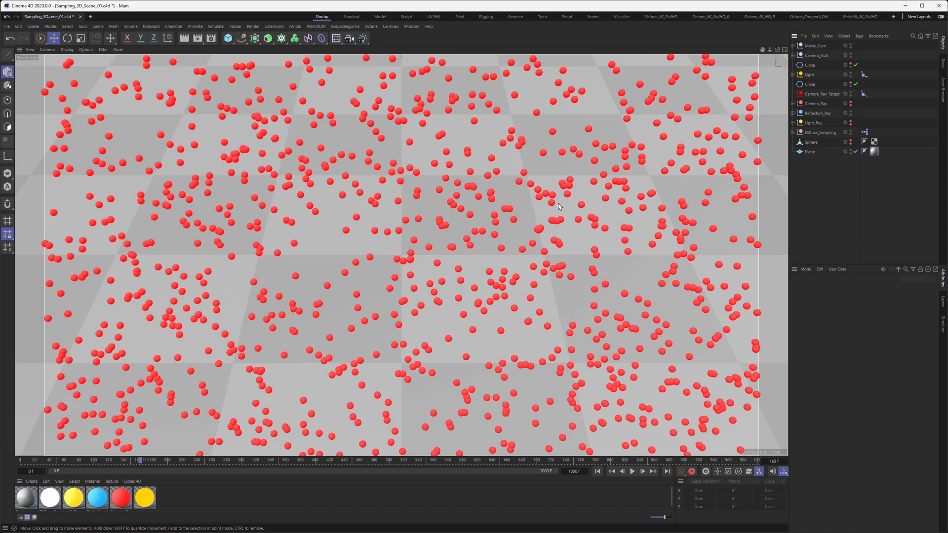
pyautogui.moveTo(567, 209)
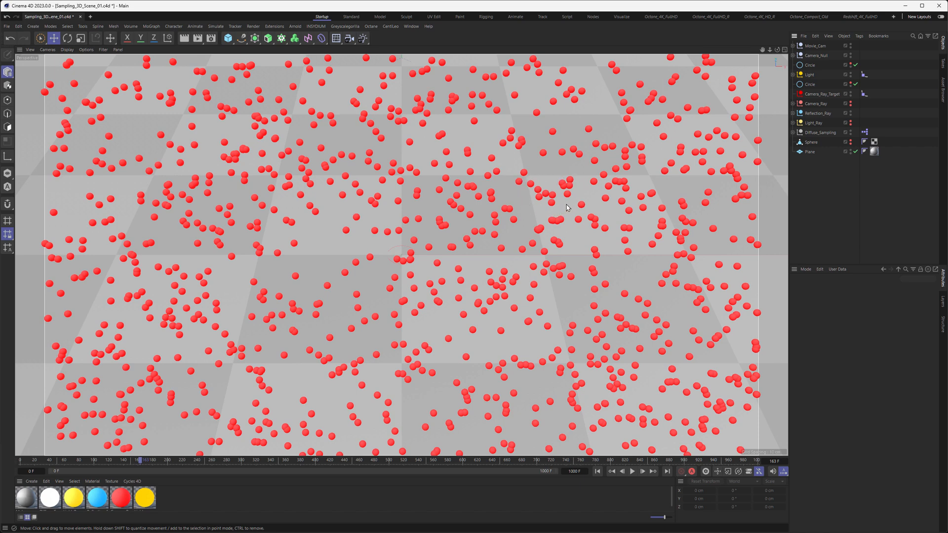
pyautogui.moveTo(350, 266)
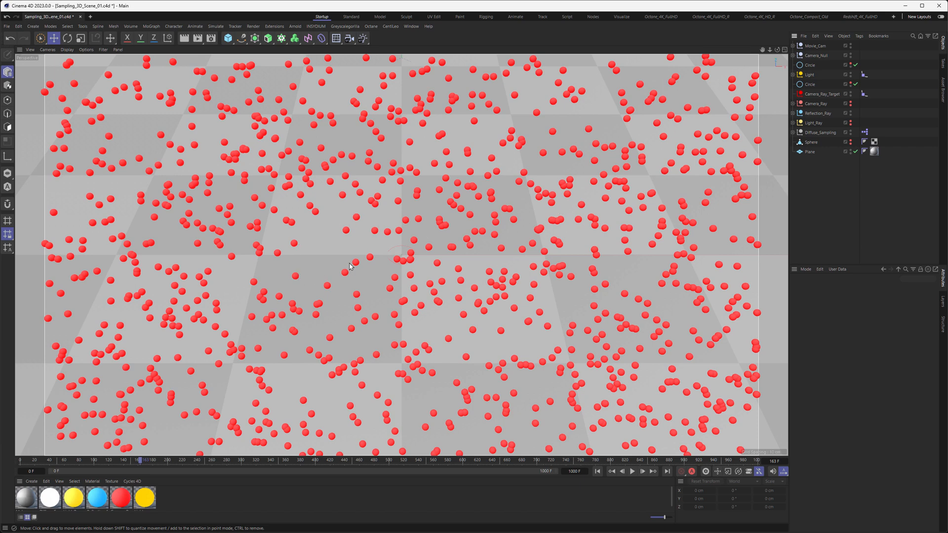
pyautogui.moveTo(321, 229)
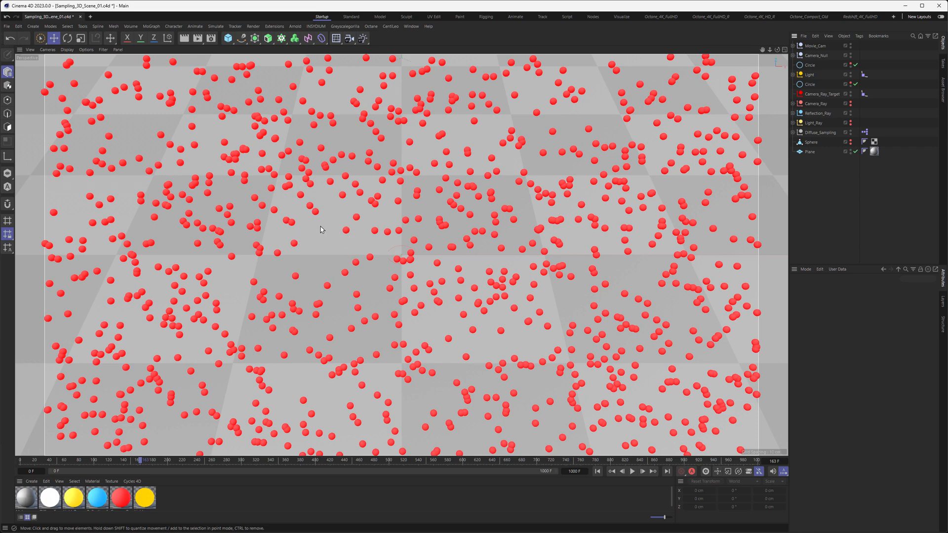
pyautogui.moveTo(320, 276)
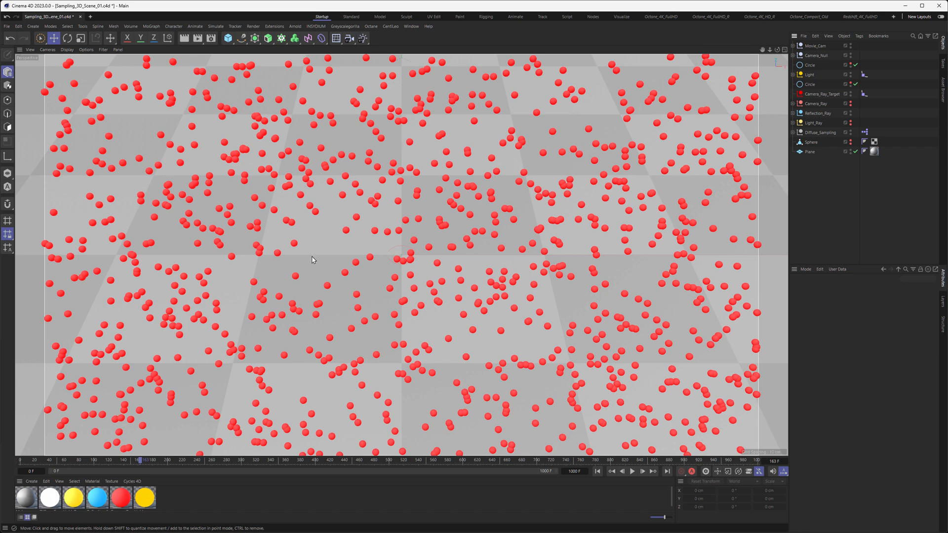
pyautogui.moveTo(257, 220)
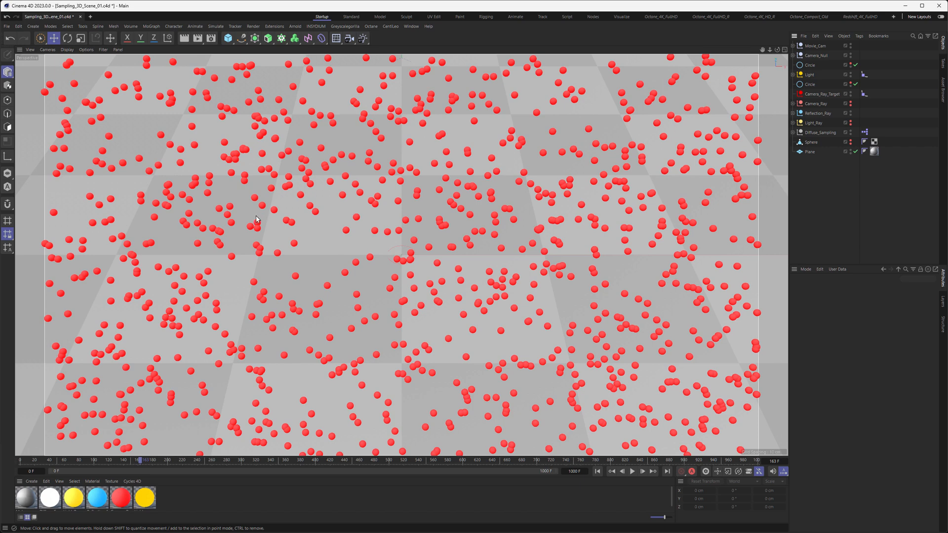
pyautogui.moveTo(300, 338)
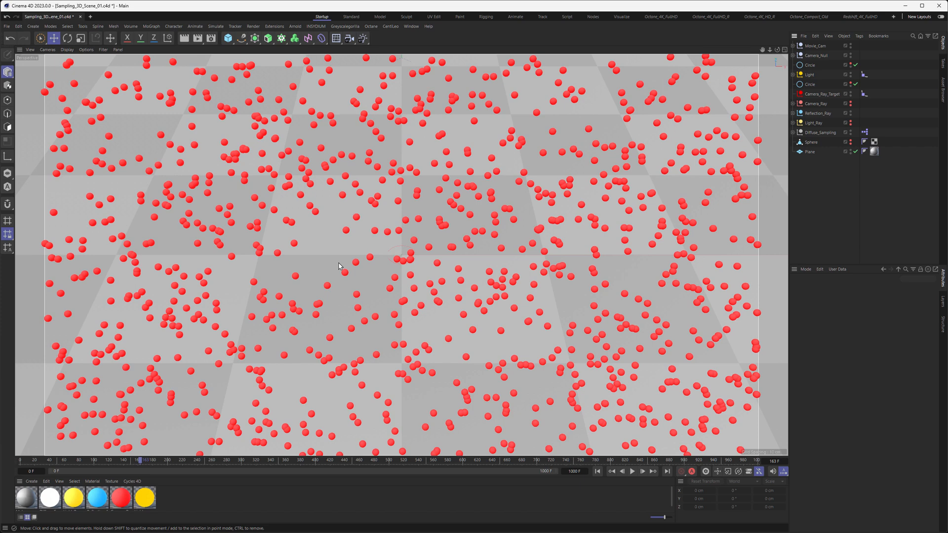
pyautogui.moveTo(204, 94)
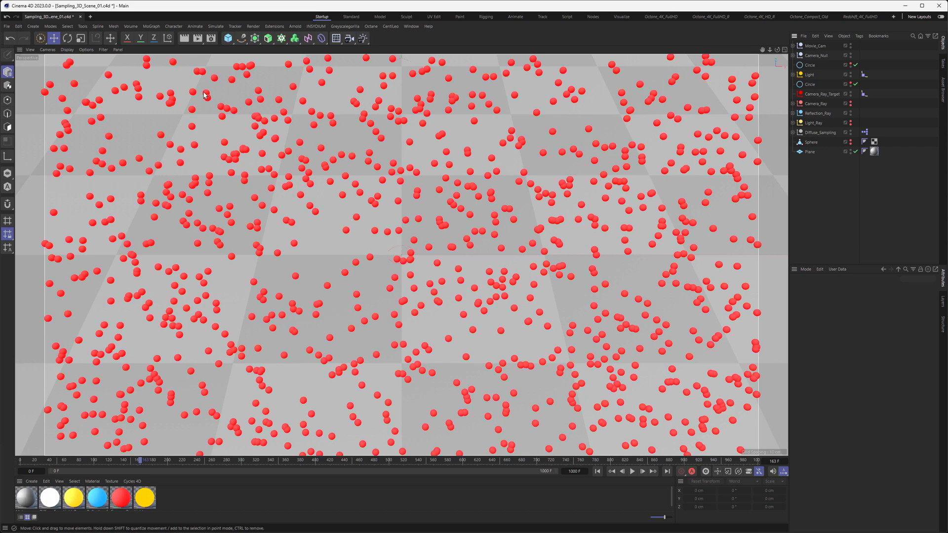
pyautogui.moveTo(447, 305)
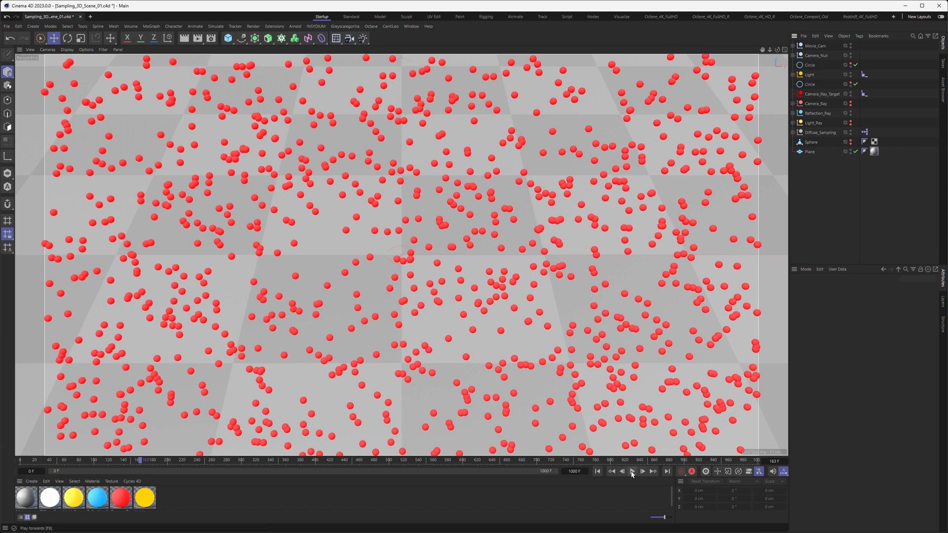
pyautogui.click(632, 471)
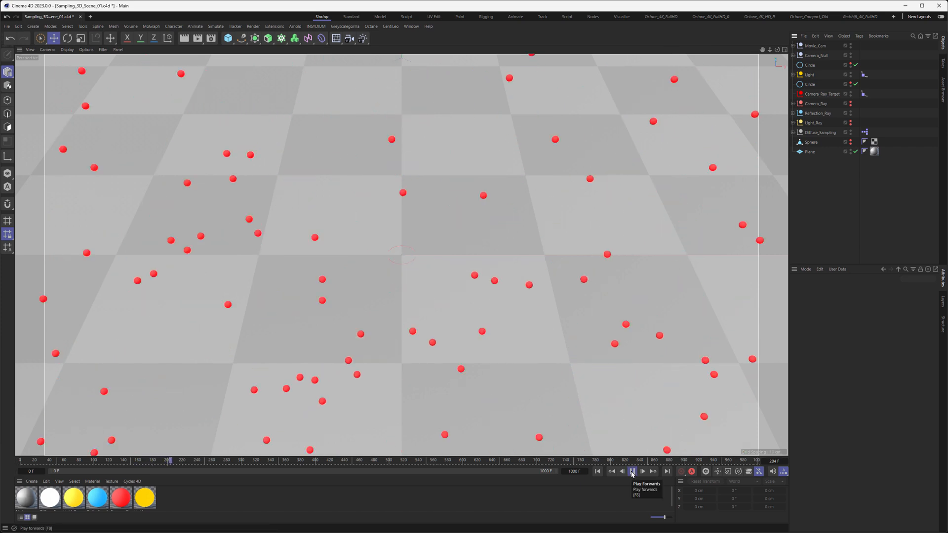
pyautogui.click(632, 472)
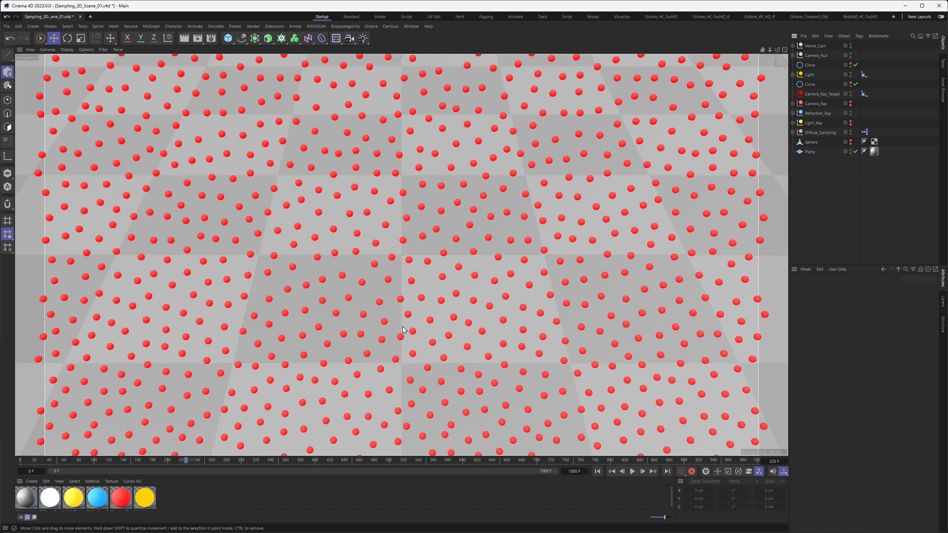
pyautogui.moveTo(495, 271)
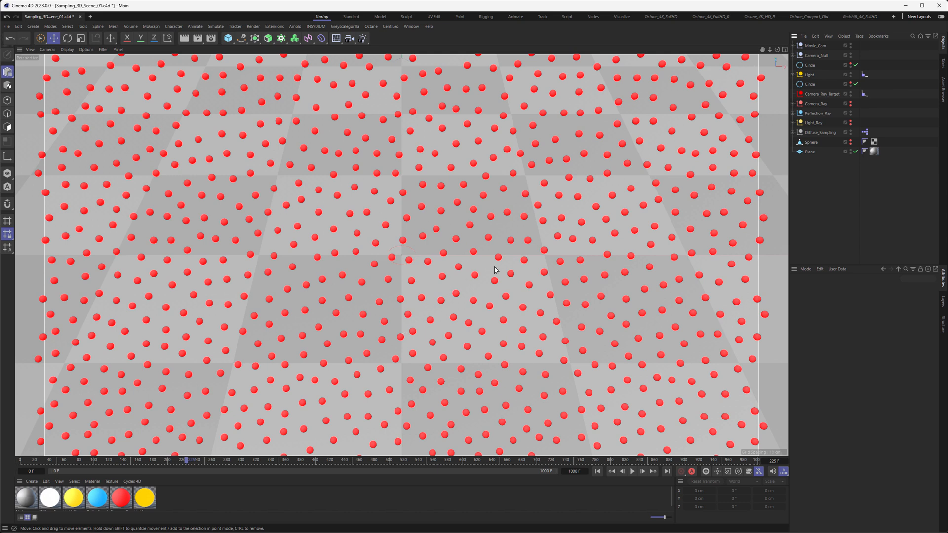
pyautogui.moveTo(355, 320)
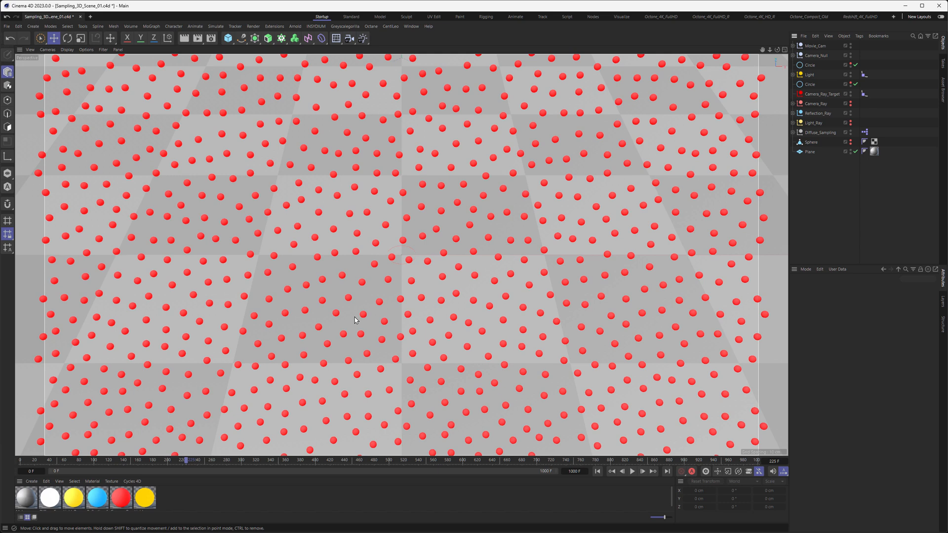
pyautogui.moveTo(443, 158)
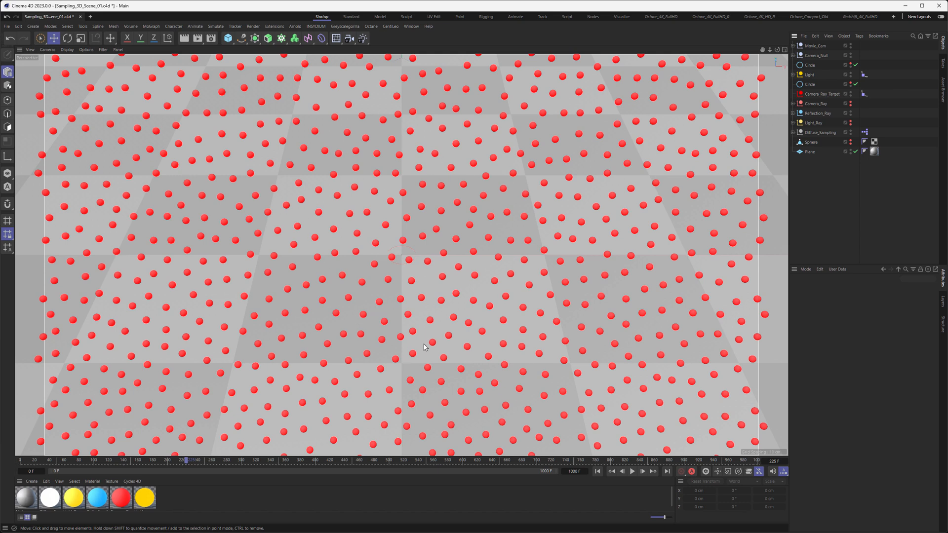
pyautogui.moveTo(352, 240)
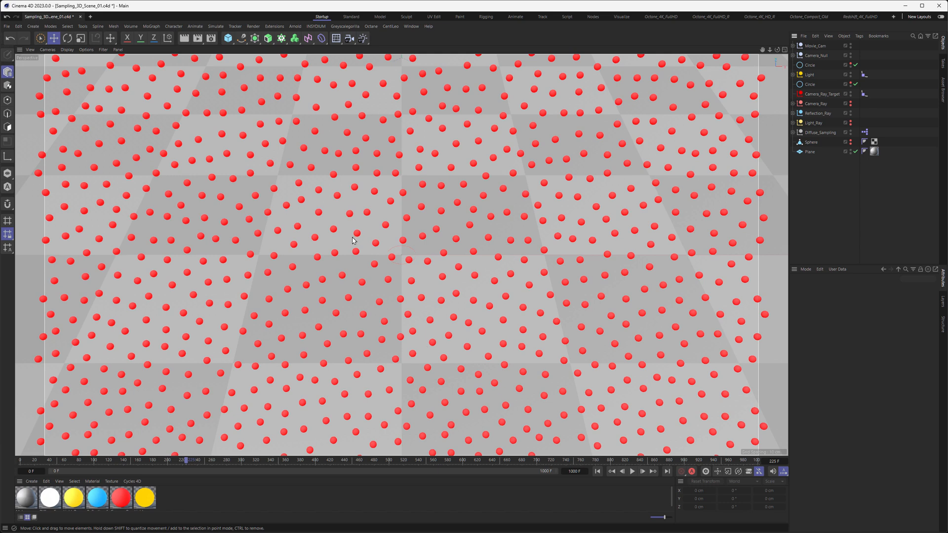
pyautogui.moveTo(359, 265)
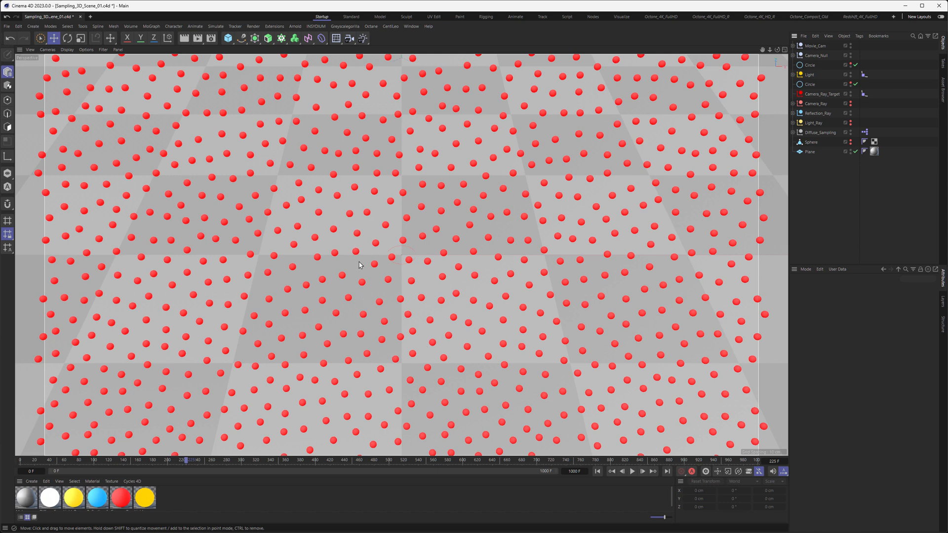
pyautogui.moveTo(314, 222)
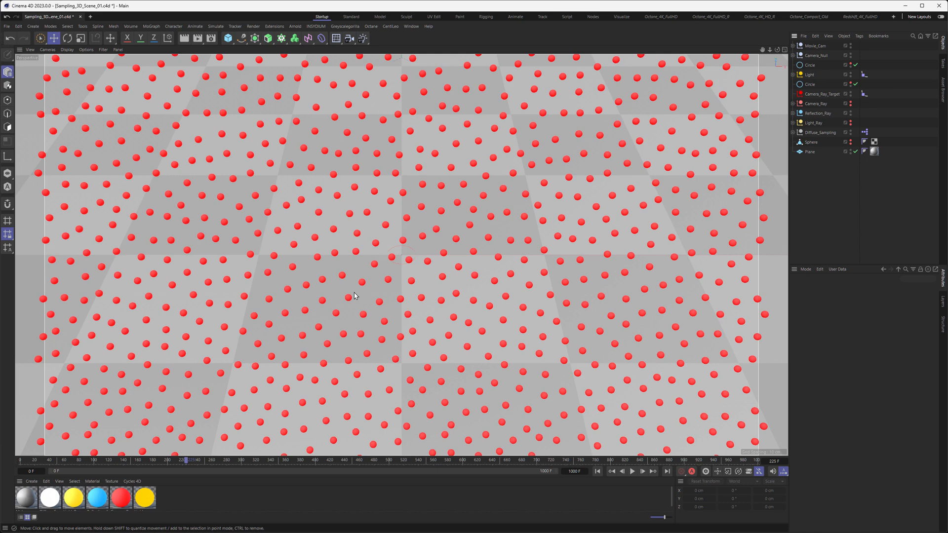
pyautogui.moveTo(449, 345)
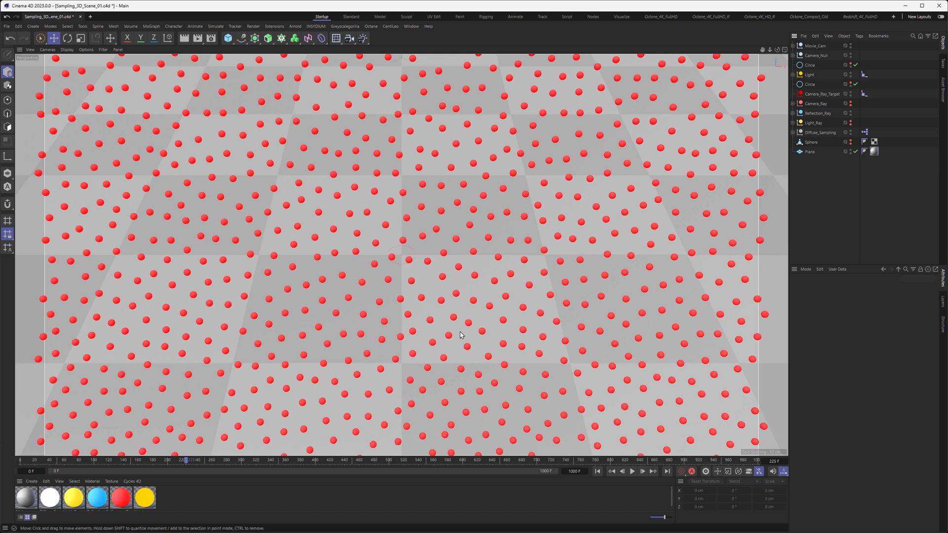
pyautogui.moveTo(485, 238)
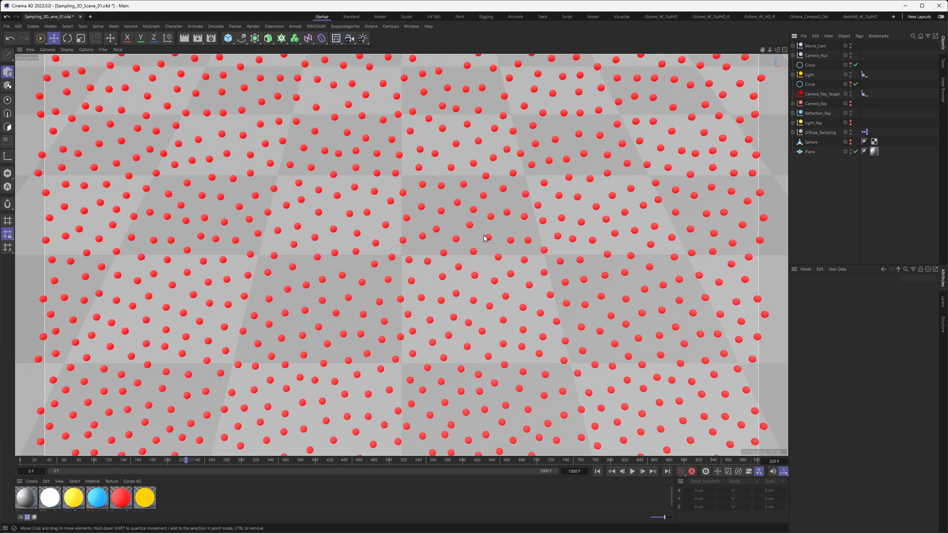
pyautogui.moveTo(381, 280)
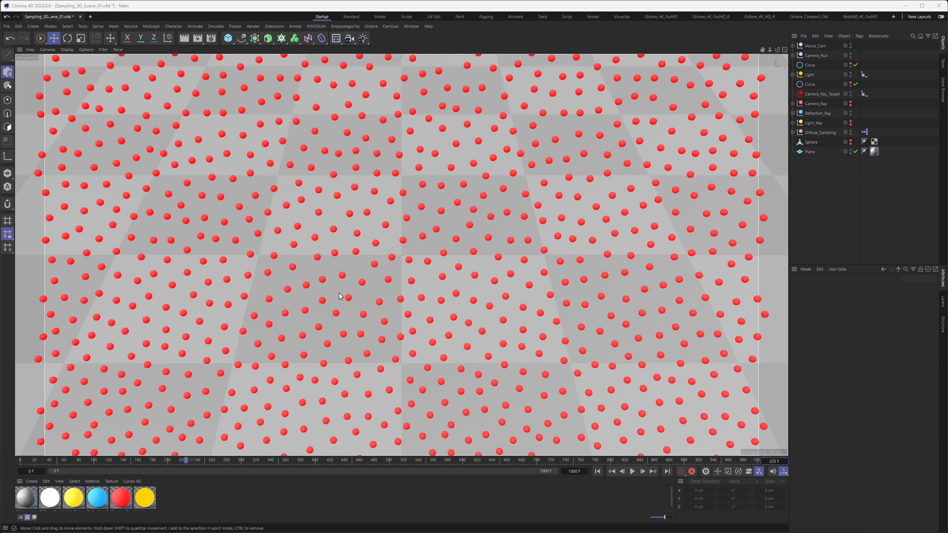
pyautogui.click(632, 471)
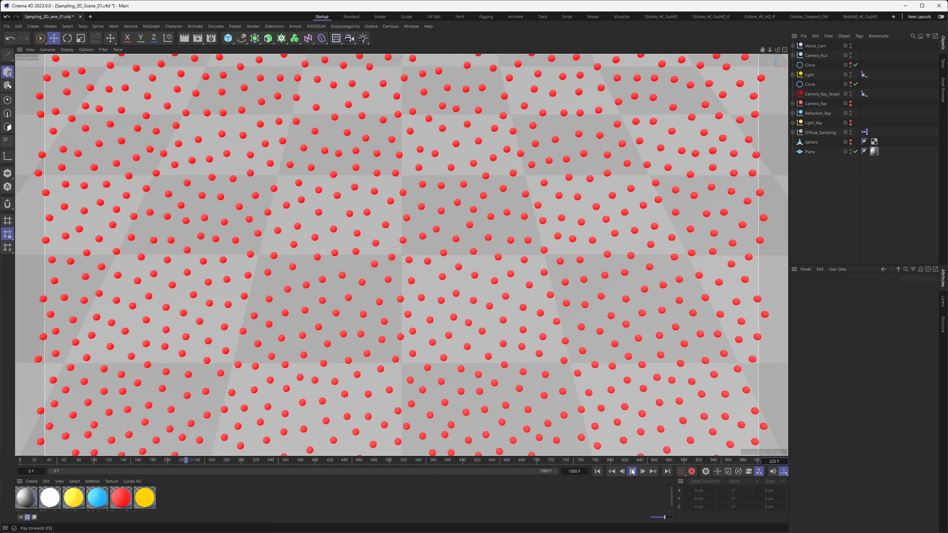
# Play the animation past frame 308 and pause at the camera rig and yellow sphere view.
pyautogui.click(632, 471)
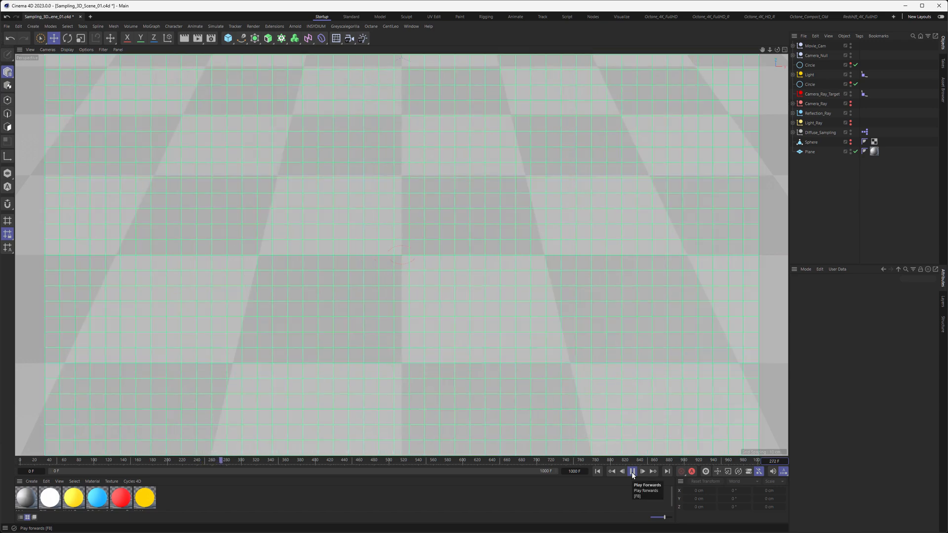
pyautogui.click(632, 471)
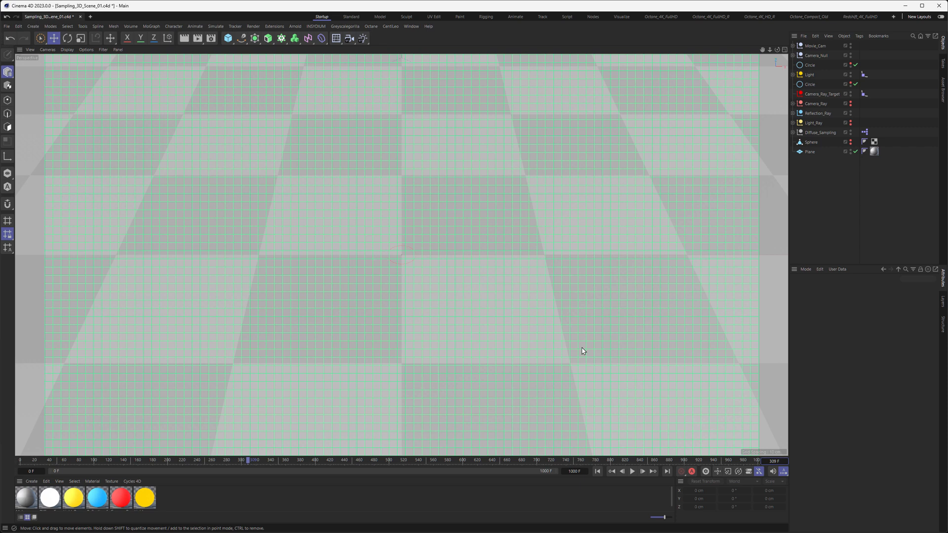
pyautogui.moveTo(352, 270)
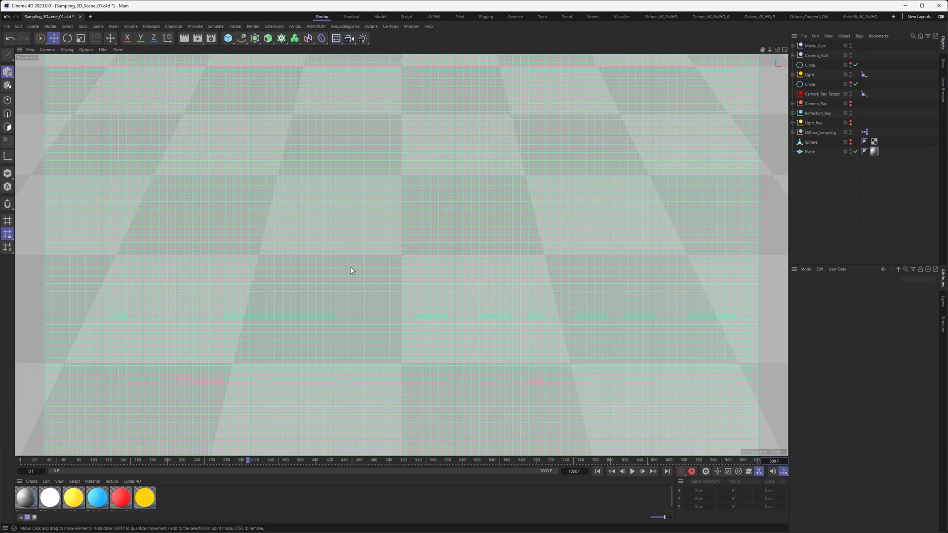
pyautogui.moveTo(428, 284)
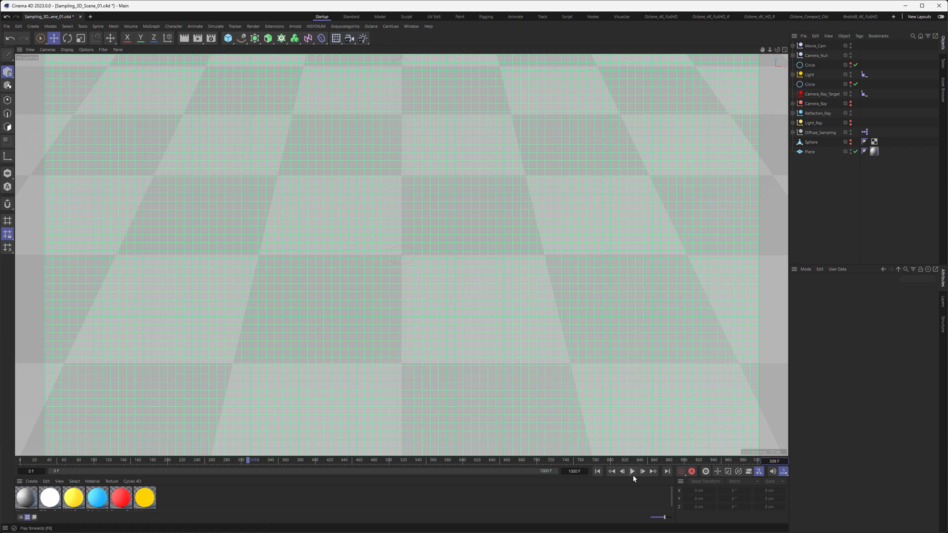
pyautogui.click(632, 472)
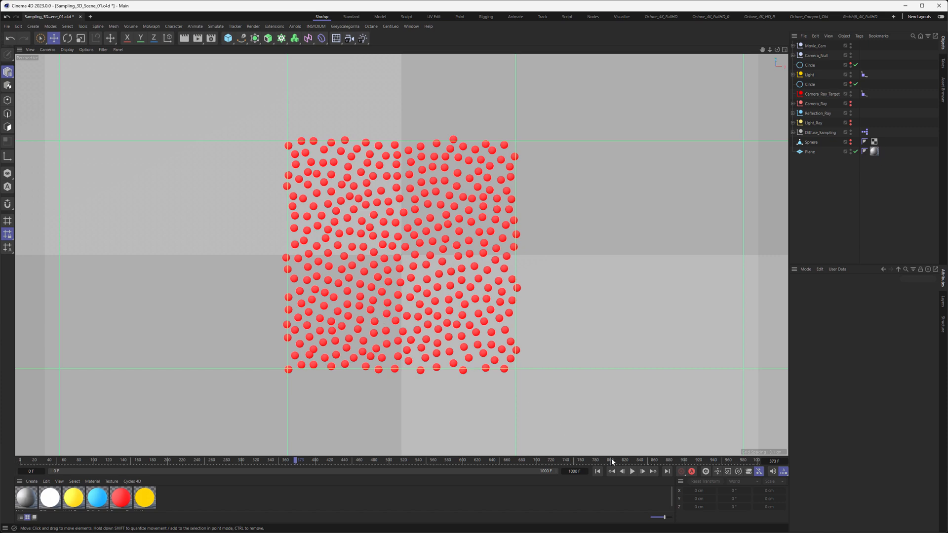
pyautogui.click(632, 471)
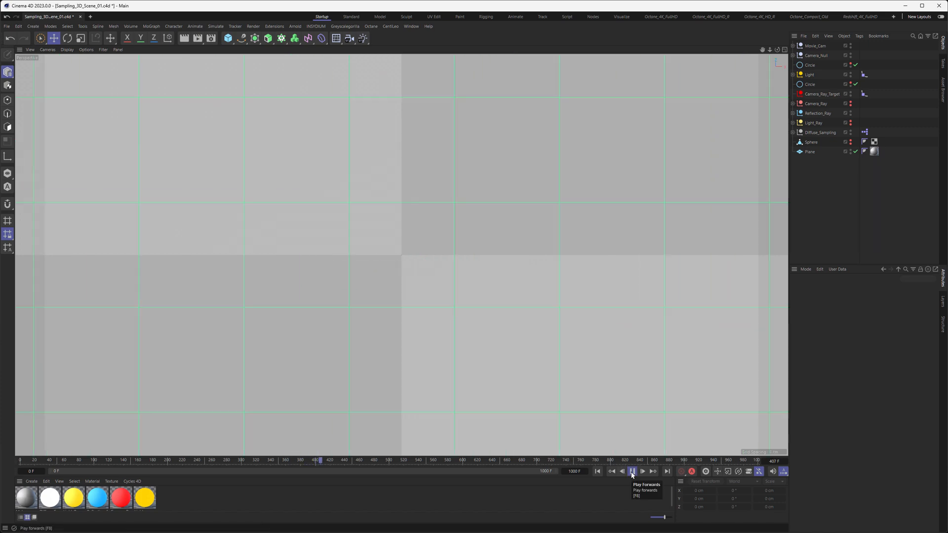
pyautogui.click(642, 471)
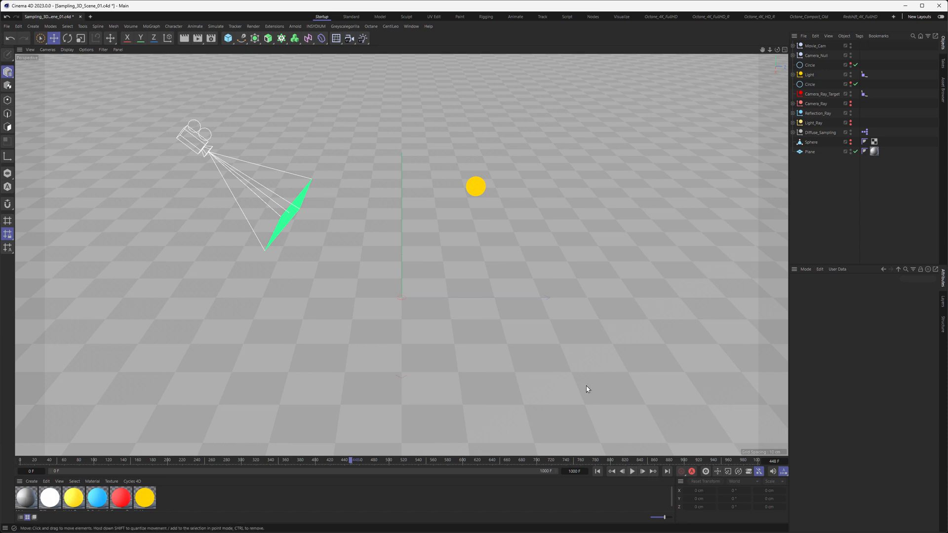
pyautogui.moveTo(592, 406)
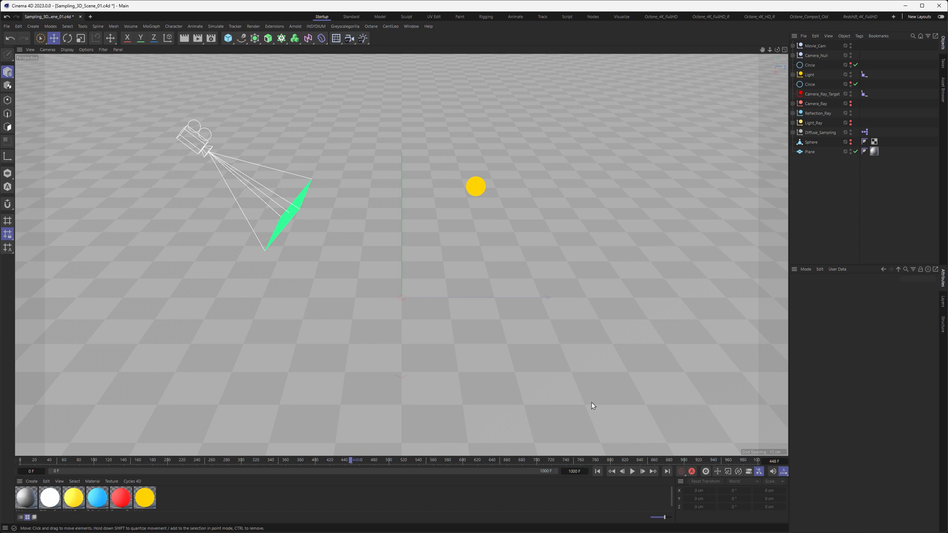
# Resume the animation so the red camera rays fan out toward the floor.
pyautogui.click(632, 471)
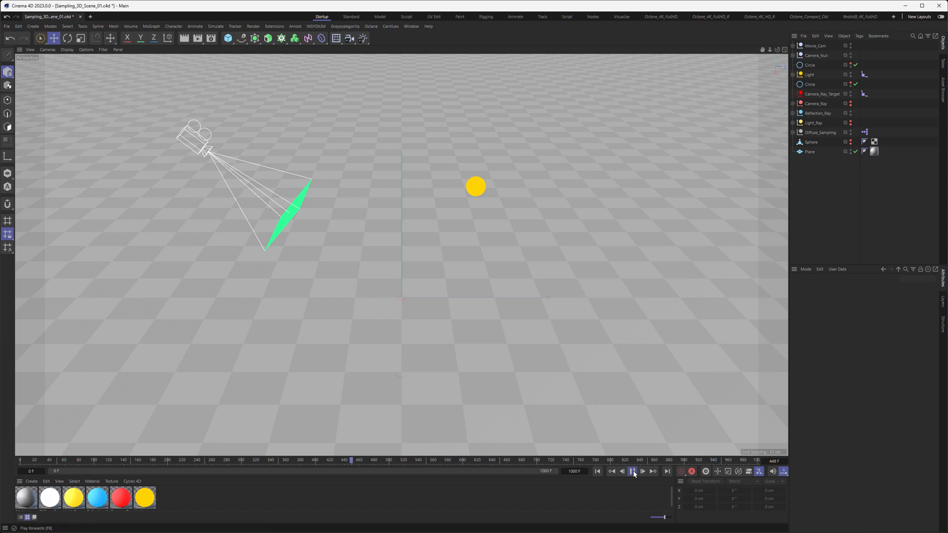
pyautogui.click(642, 471)
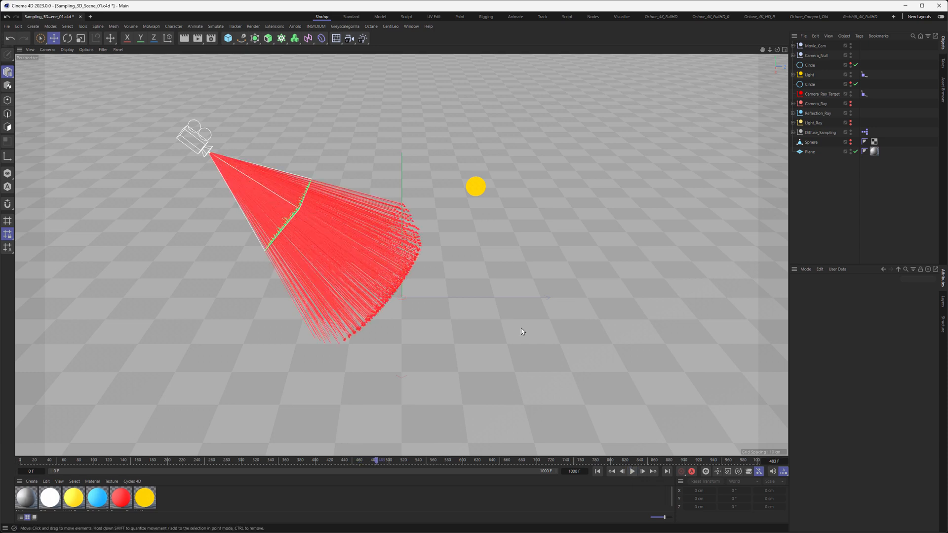
pyautogui.moveTo(279, 274)
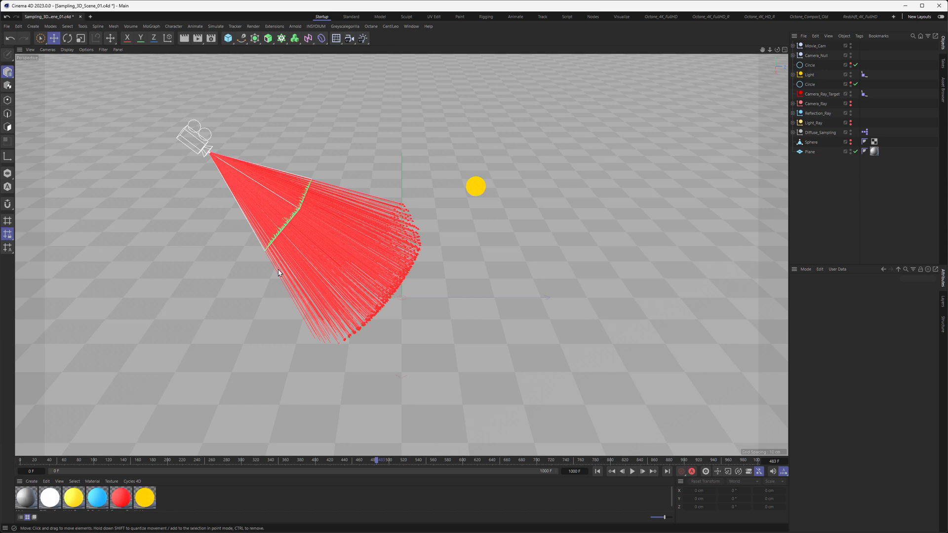
pyautogui.moveTo(215, 158)
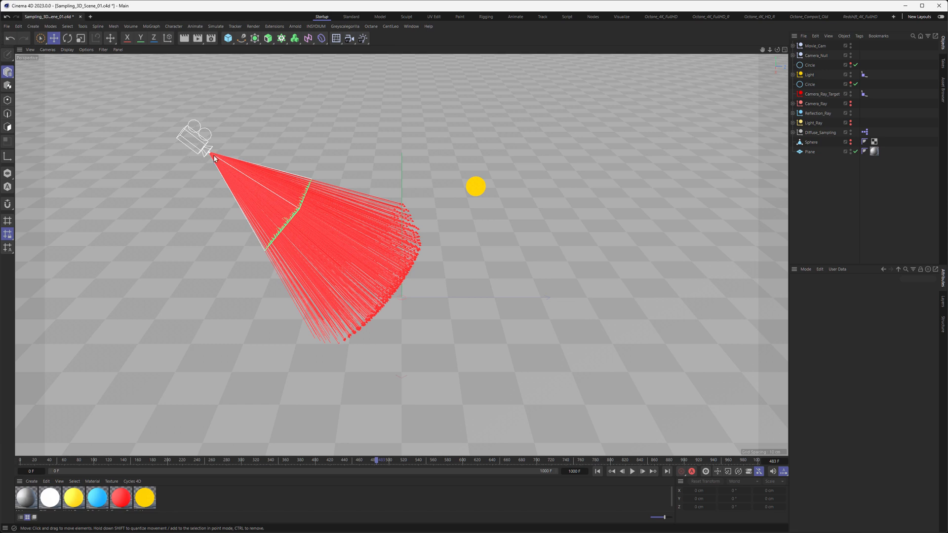
pyautogui.moveTo(349, 155)
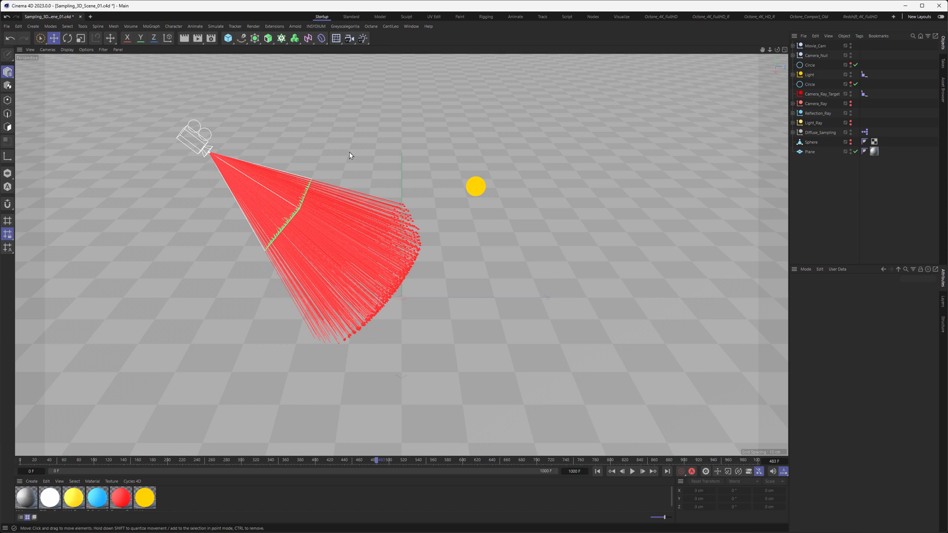
pyautogui.moveTo(416, 209)
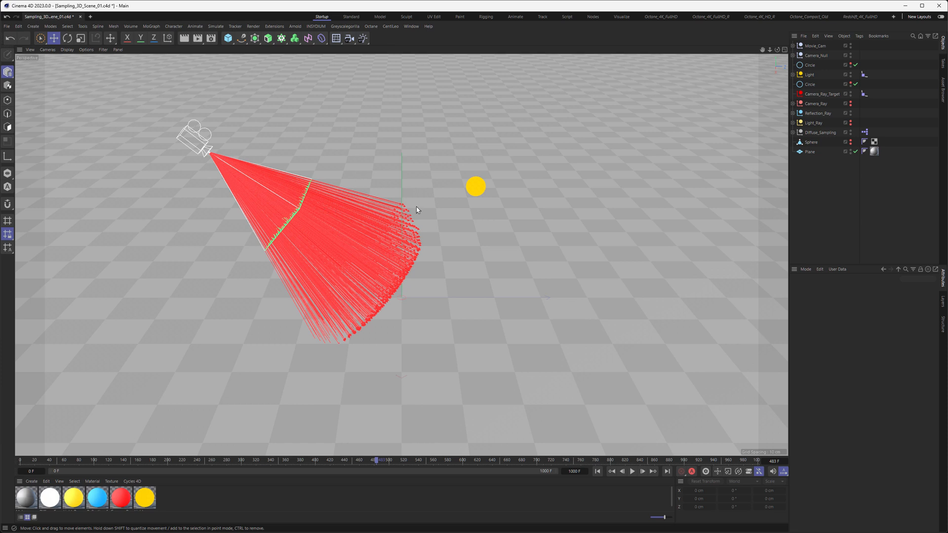
pyautogui.moveTo(365, 226)
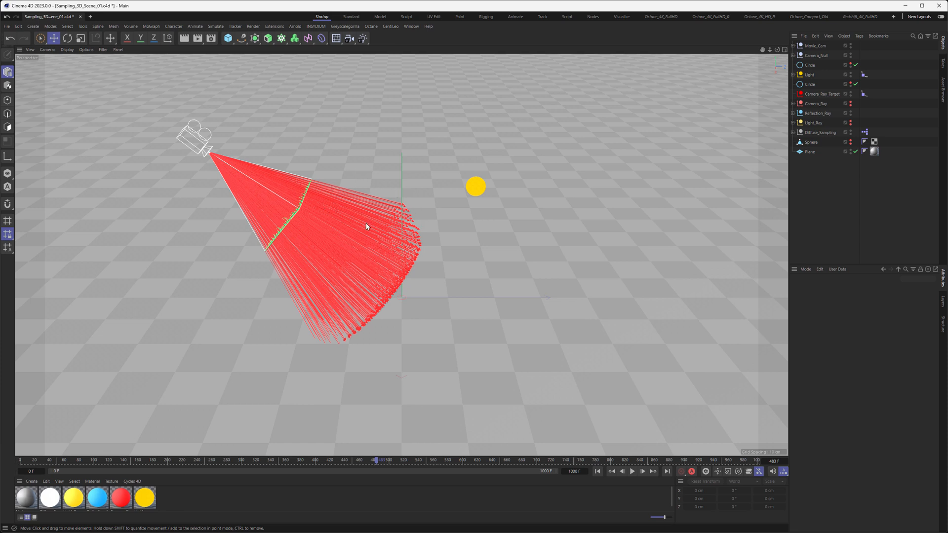
pyautogui.moveTo(350, 305)
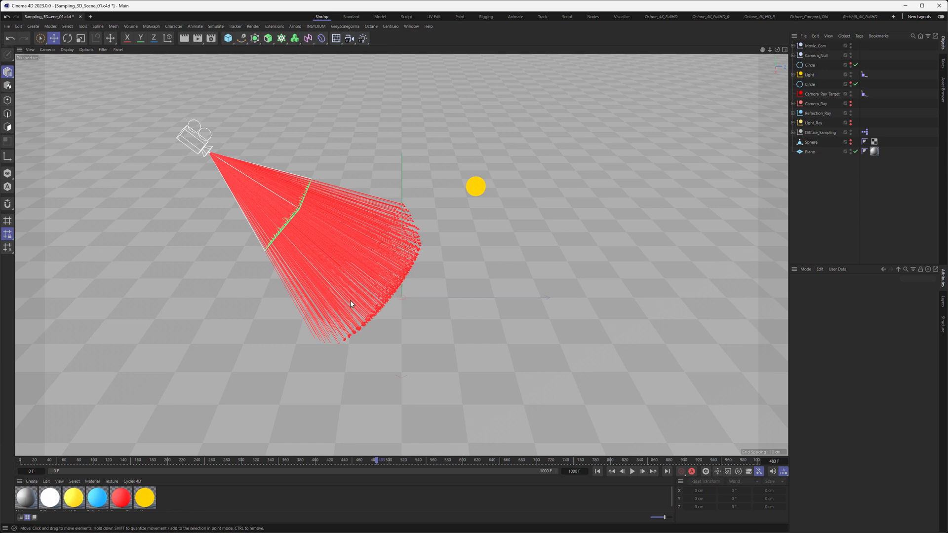
pyautogui.moveTo(317, 253)
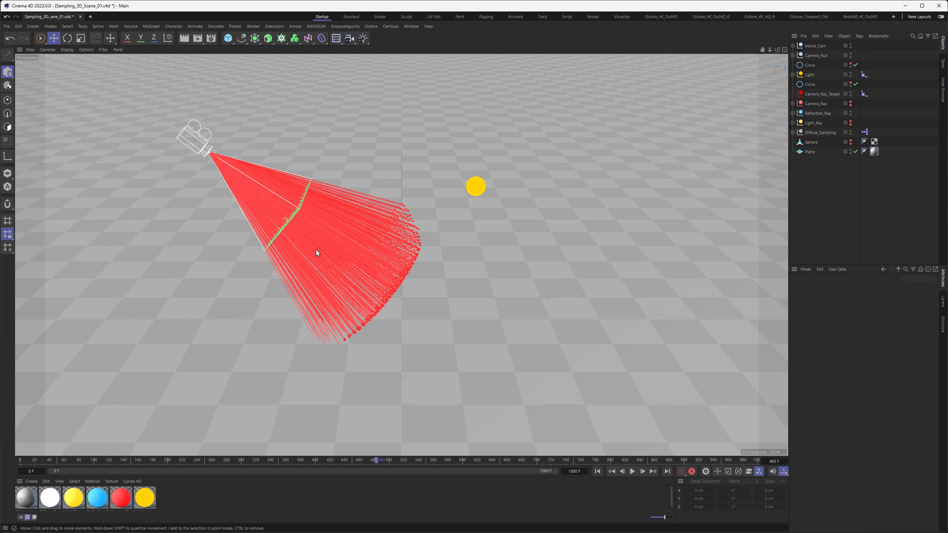
pyautogui.moveTo(387, 199)
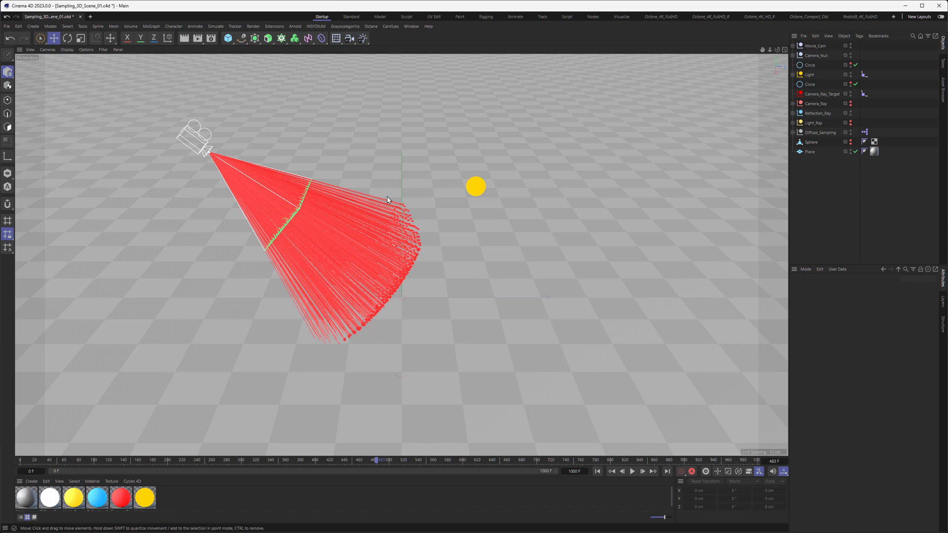
pyautogui.moveTo(336, 238)
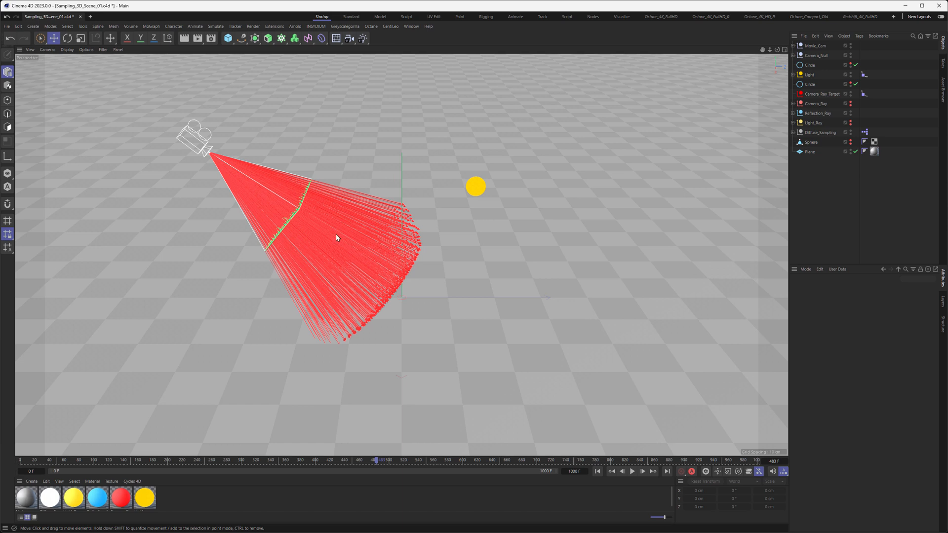
pyautogui.moveTo(403, 212)
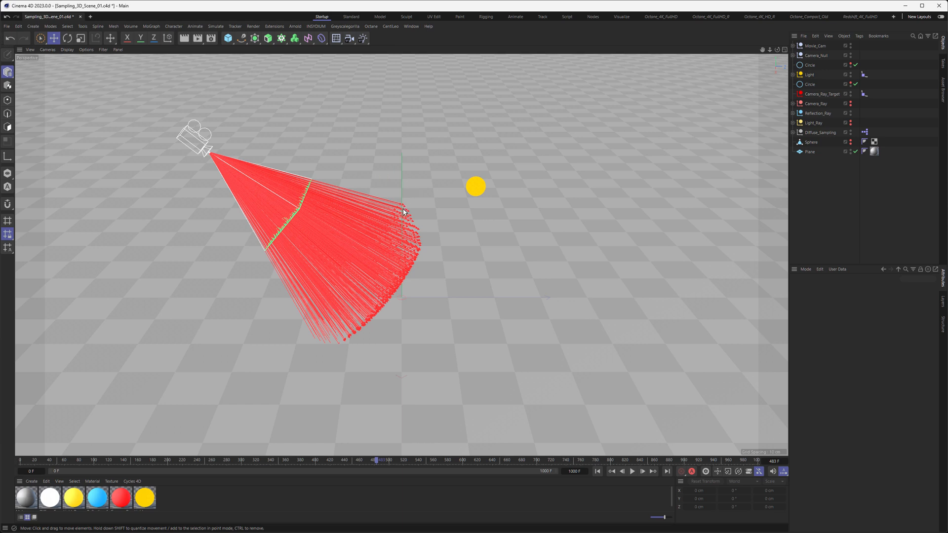
pyautogui.moveTo(394, 216)
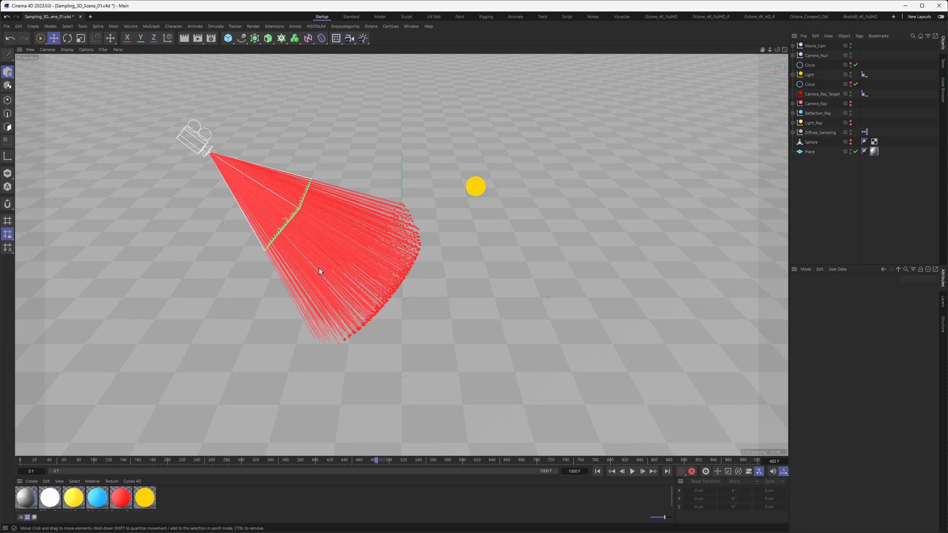
pyautogui.moveTo(562, 443)
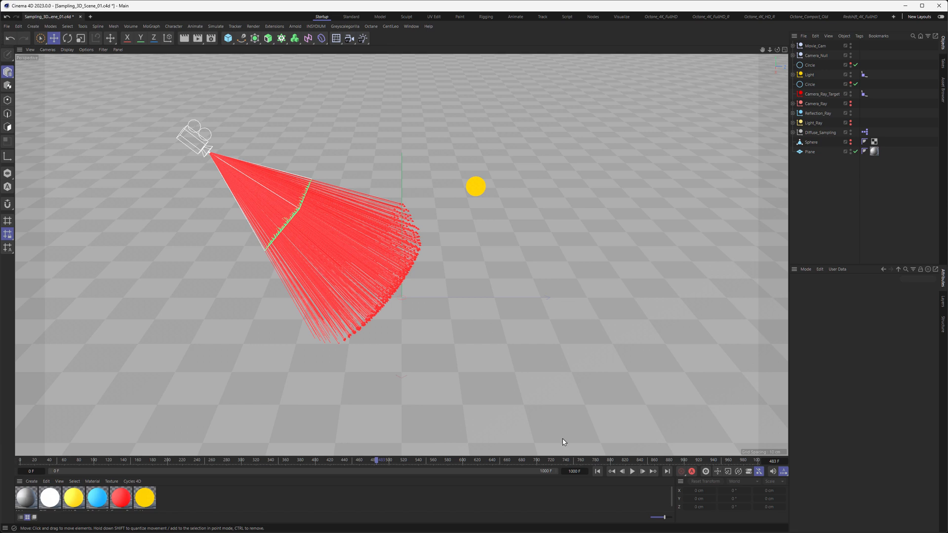
# Resume playback past the red ray fan to the camera's green view plane.
pyautogui.click(632, 471)
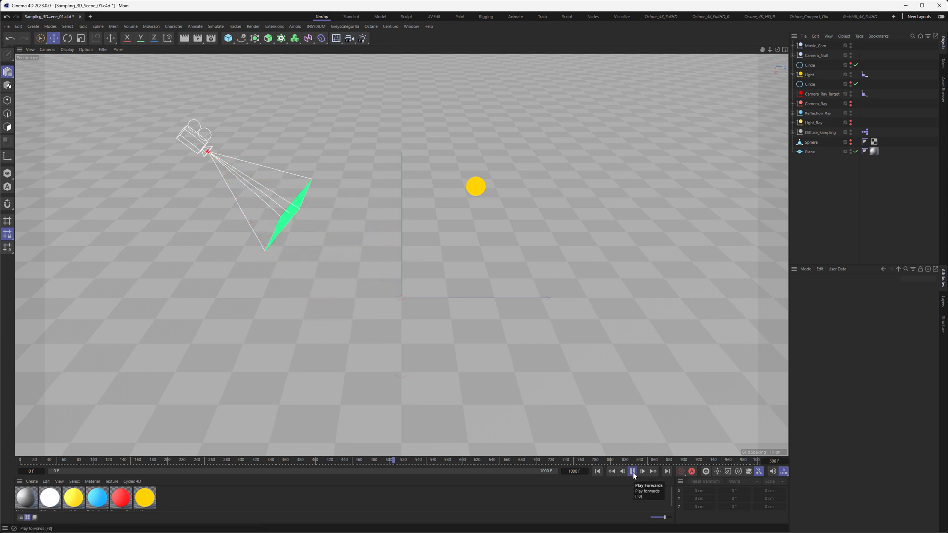
pyautogui.click(632, 471)
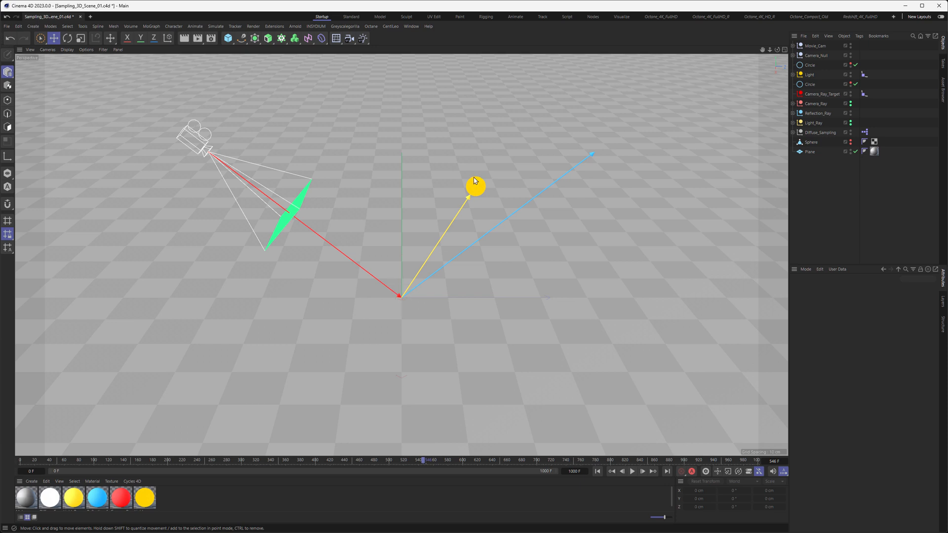
pyautogui.moveTo(475, 188)
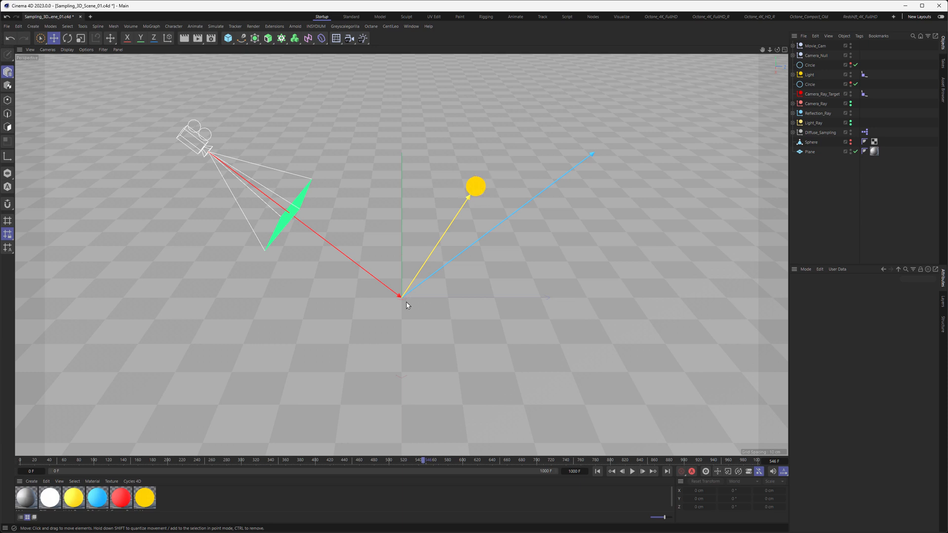
pyautogui.moveTo(402, 300)
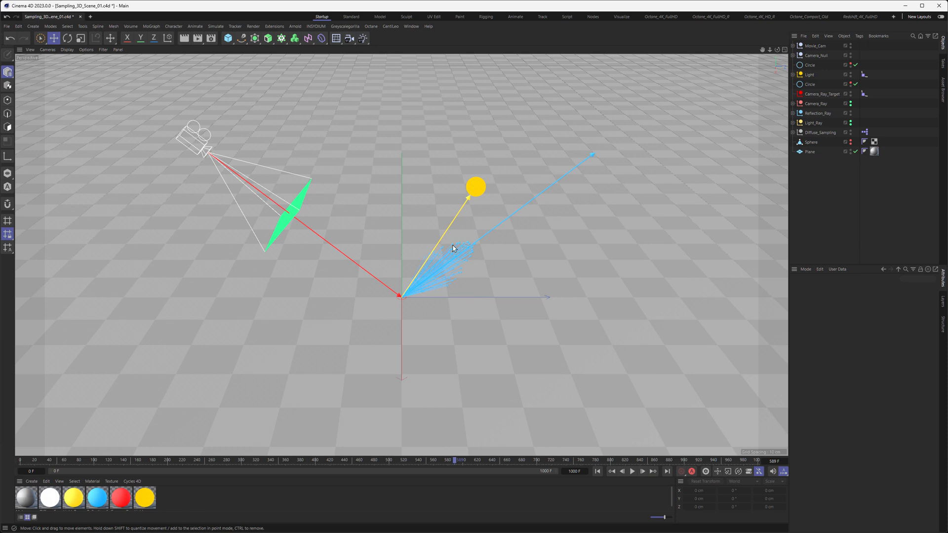
pyautogui.moveTo(427, 277)
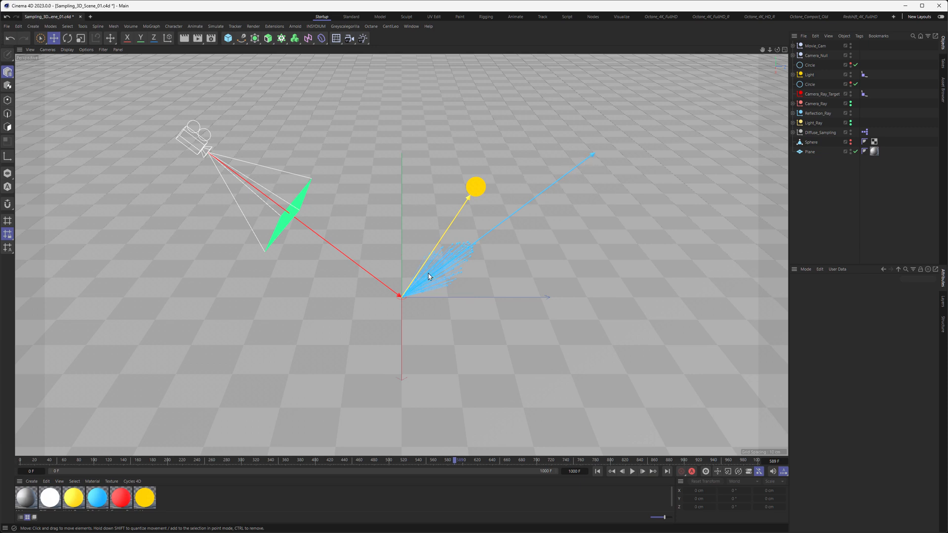
pyautogui.moveTo(416, 295)
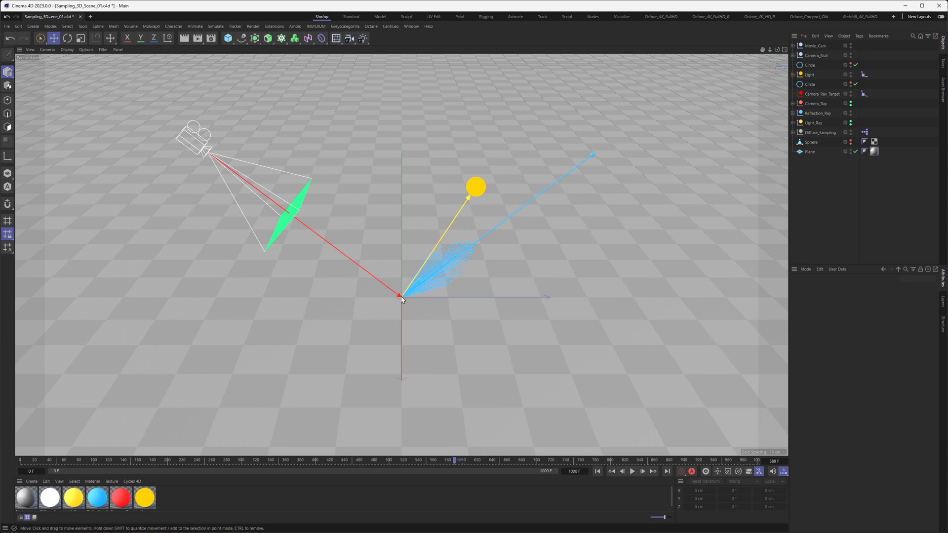
pyautogui.moveTo(428, 259)
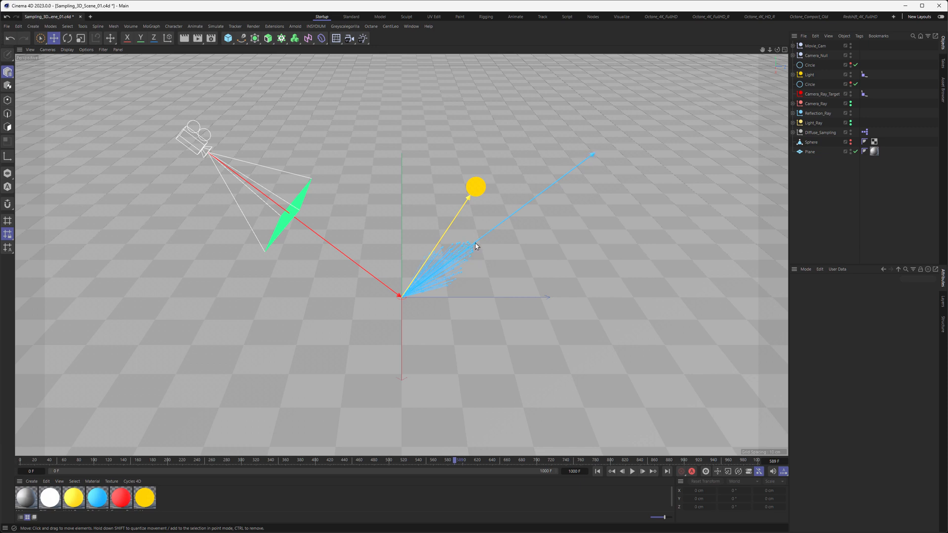
pyautogui.moveTo(466, 248)
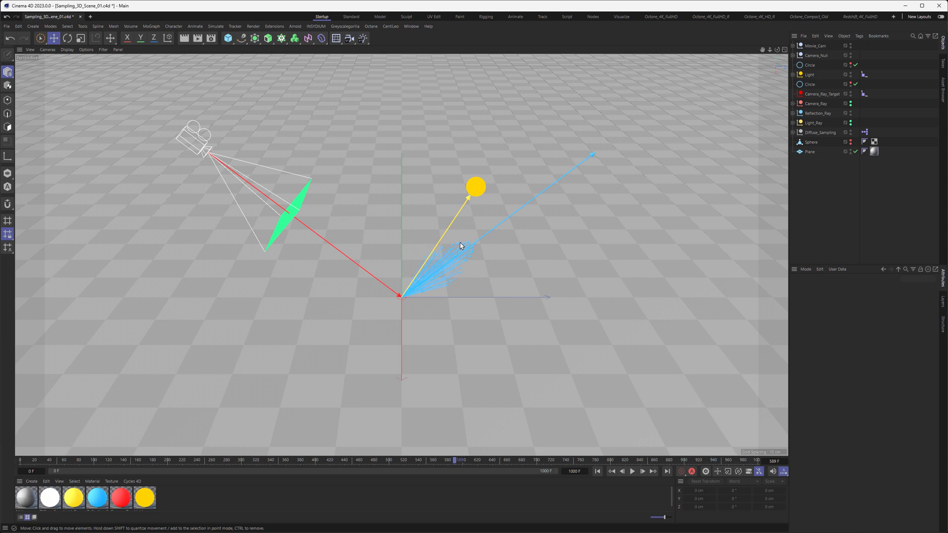
pyautogui.moveTo(456, 236)
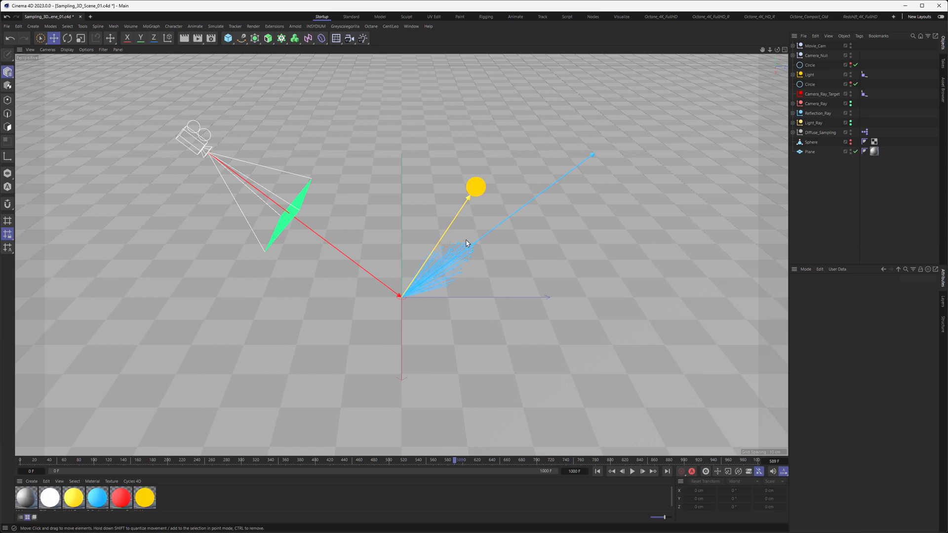
pyautogui.moveTo(456, 248)
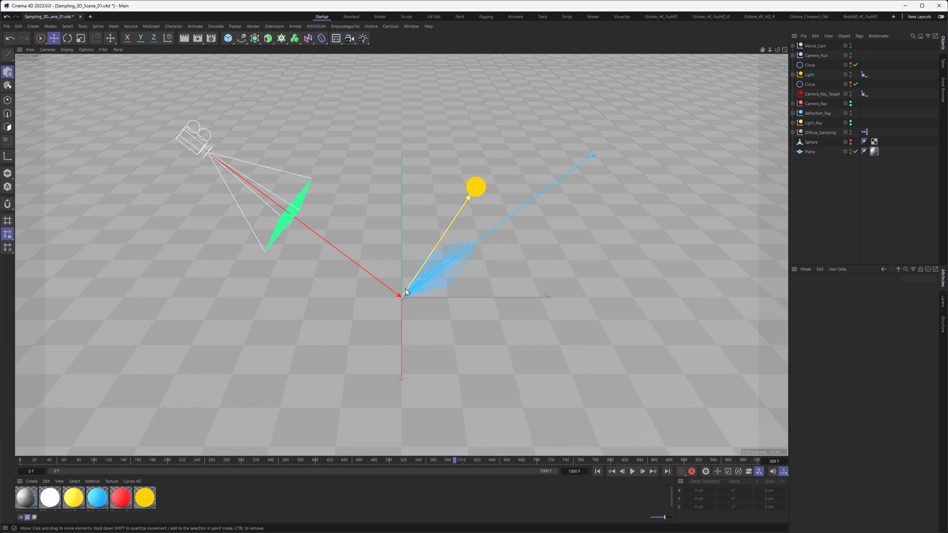
pyautogui.moveTo(403, 299)
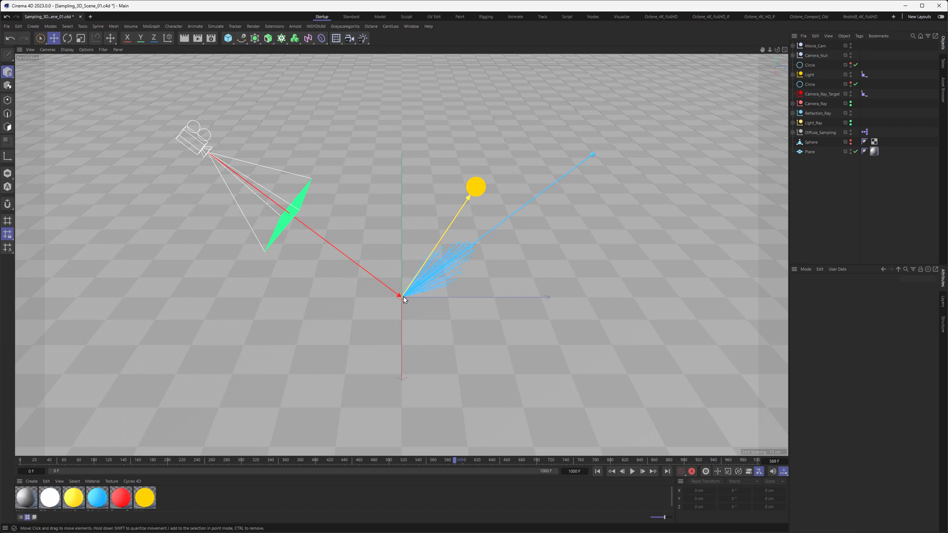
pyautogui.moveTo(290, 218)
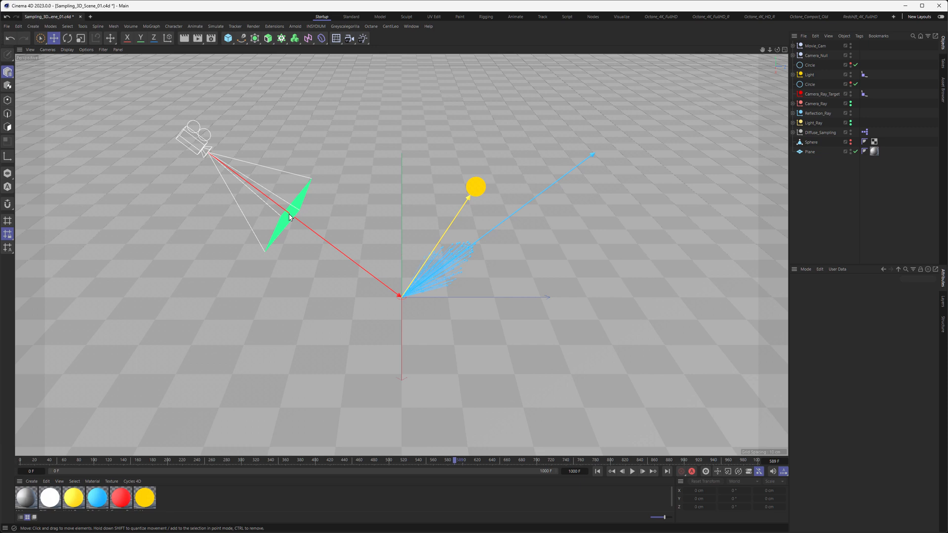
# Play forward until the blue diffuse sample rays fan out from the floor hit point.
pyautogui.click(632, 471)
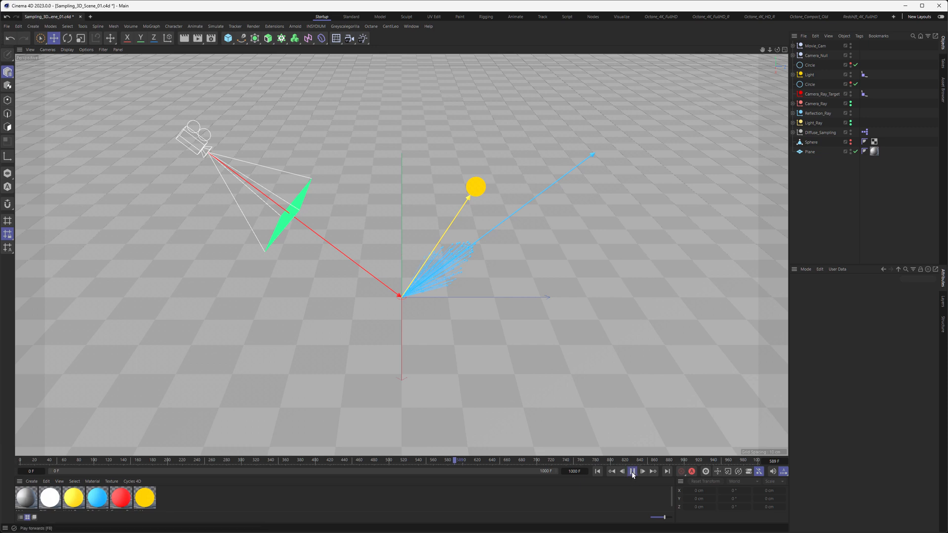
# Stop playback and scrub the timeline back and forth to preview the blue sample-ray motion.
pyautogui.click(632, 471)
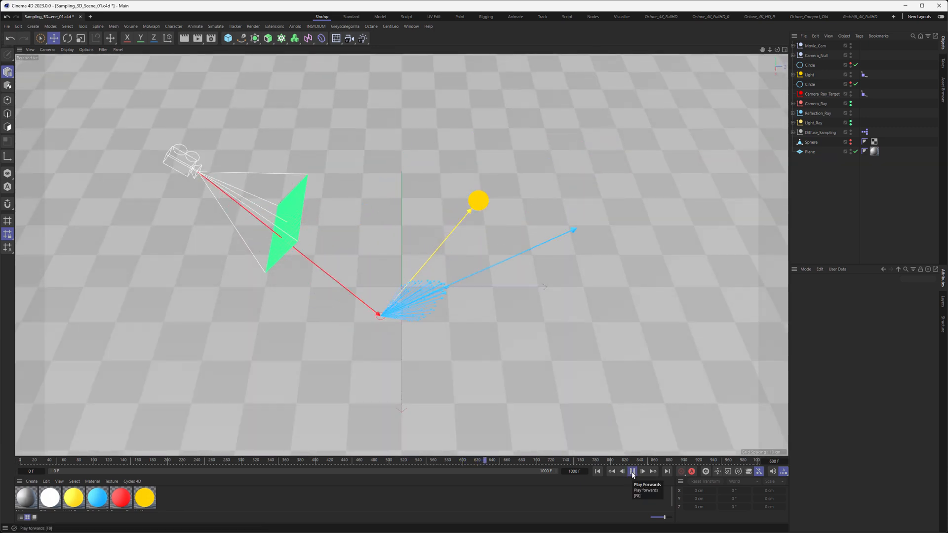
pyautogui.click(632, 471)
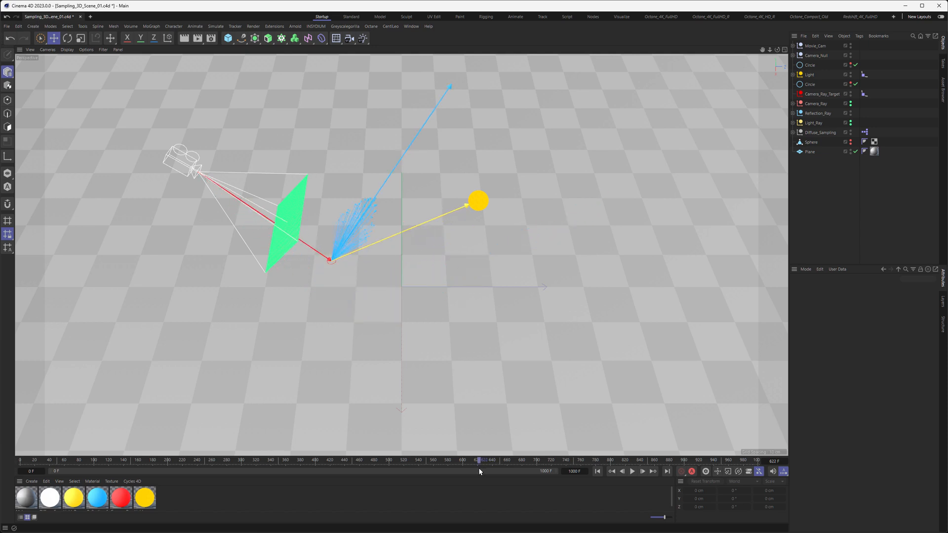
pyautogui.moveTo(480, 461); pyautogui.dragTo(485, 462)
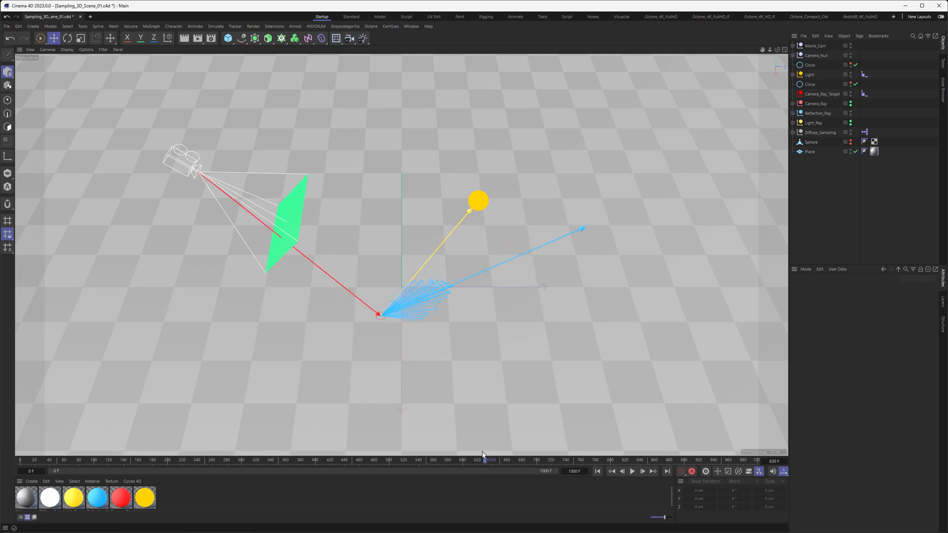
pyautogui.moveTo(342, 283)
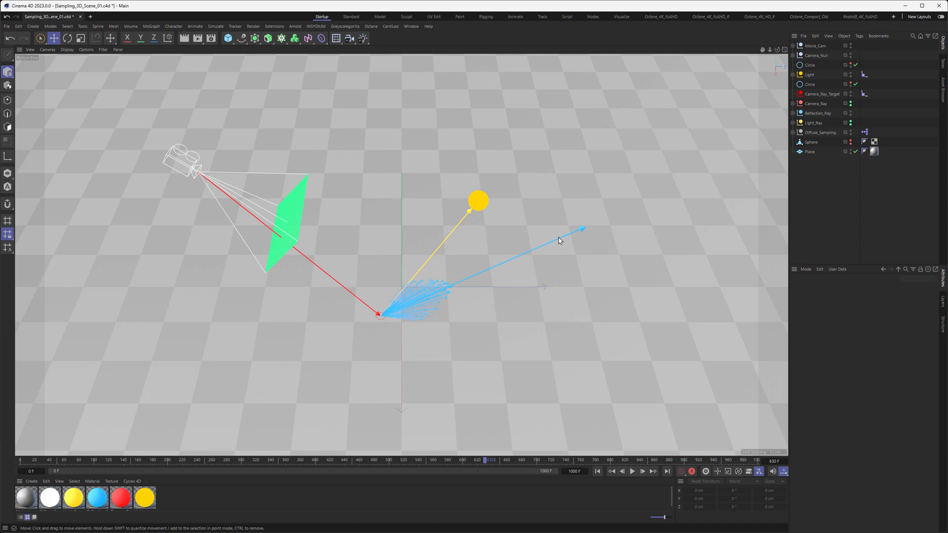
pyautogui.moveTo(456, 174)
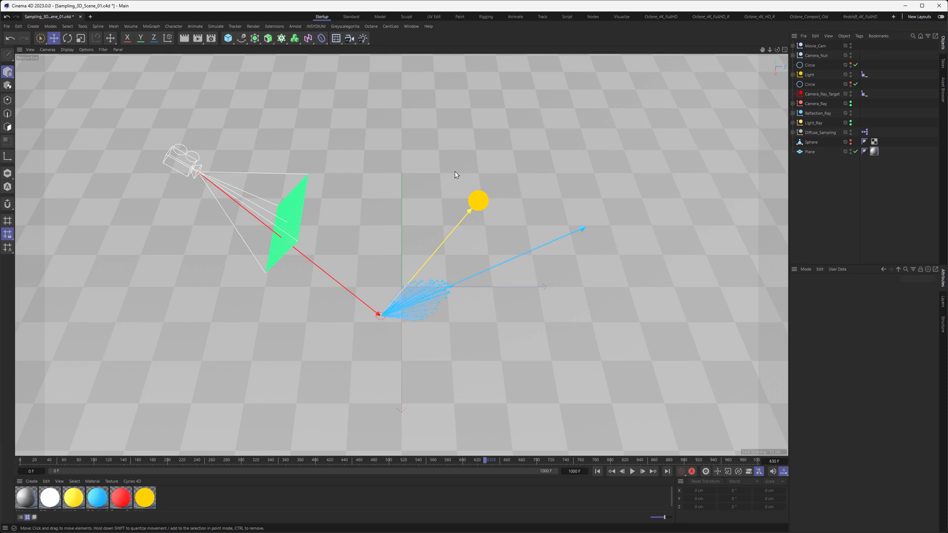
pyautogui.moveTo(471, 210)
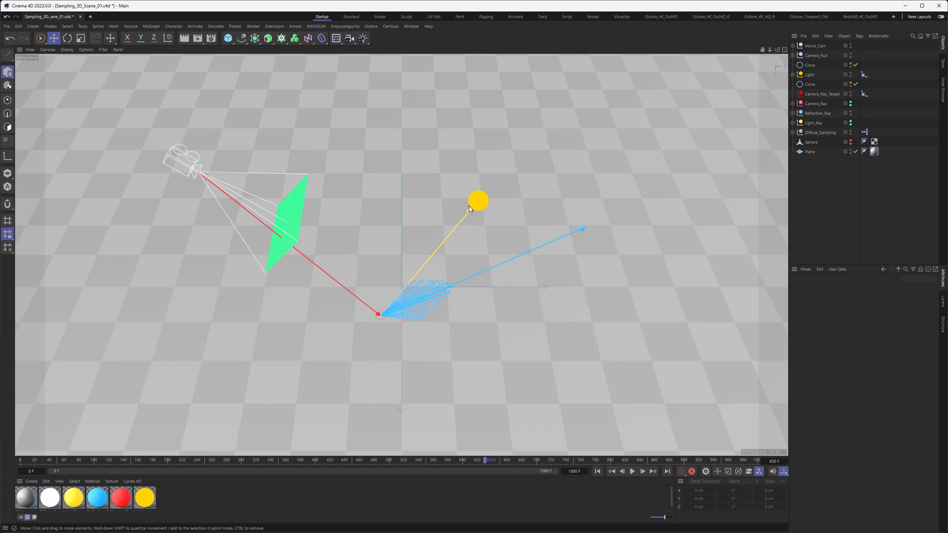
pyautogui.moveTo(471, 212)
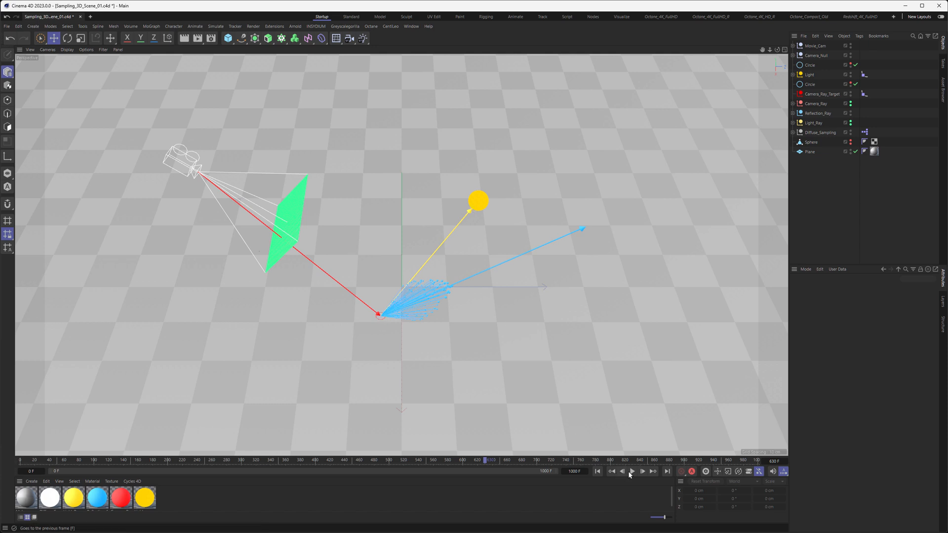
pyautogui.click(632, 472)
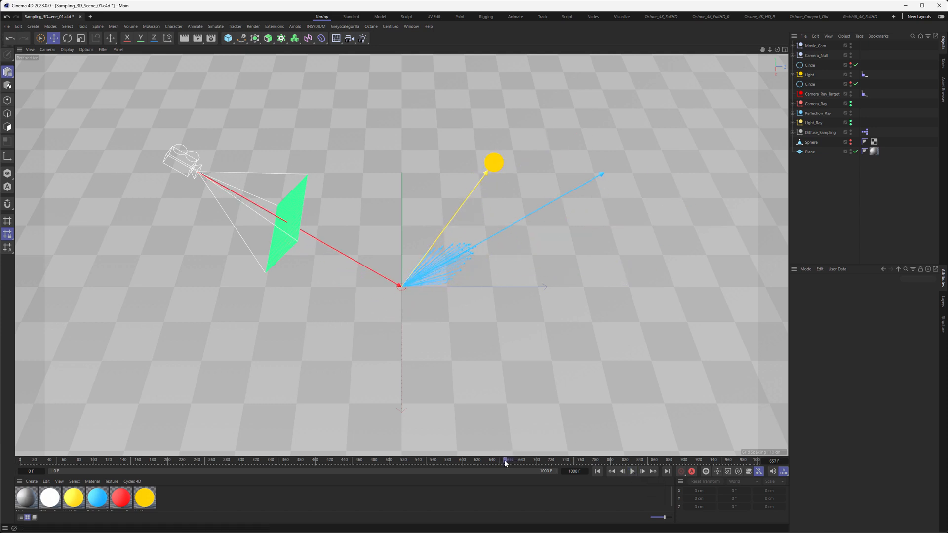
pyautogui.moveTo(504, 462); pyautogui.dragTo(503, 461)
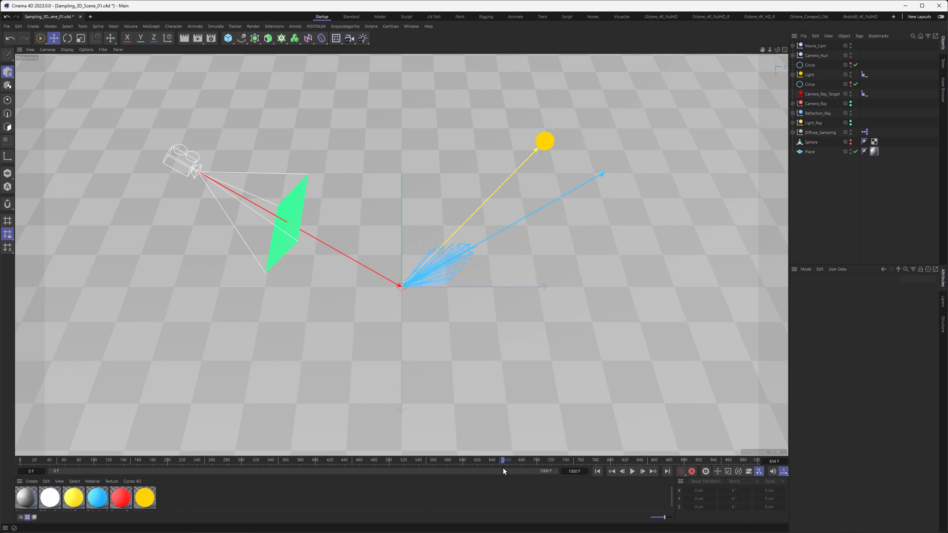
pyautogui.moveTo(503, 462); pyautogui.dragTo(507, 461)
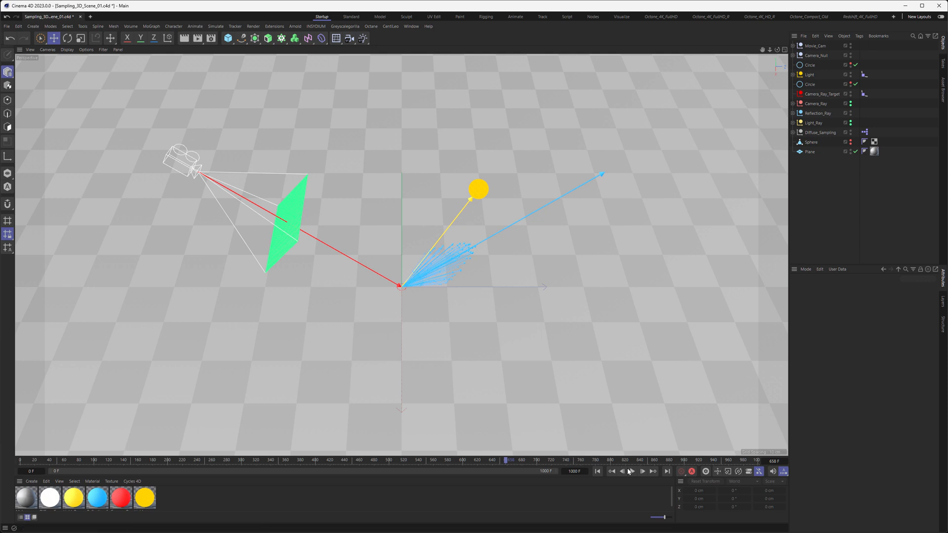
pyautogui.click(632, 471)
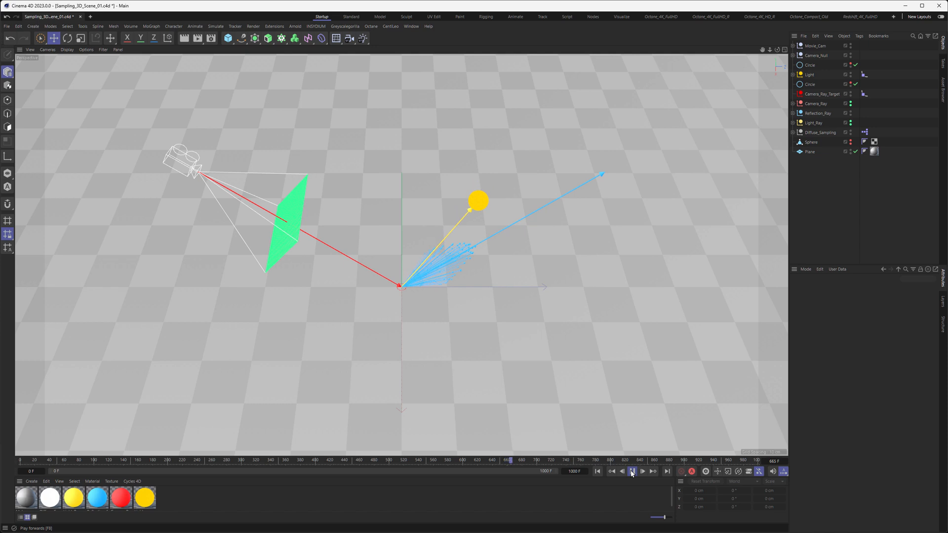
pyautogui.click(632, 471)
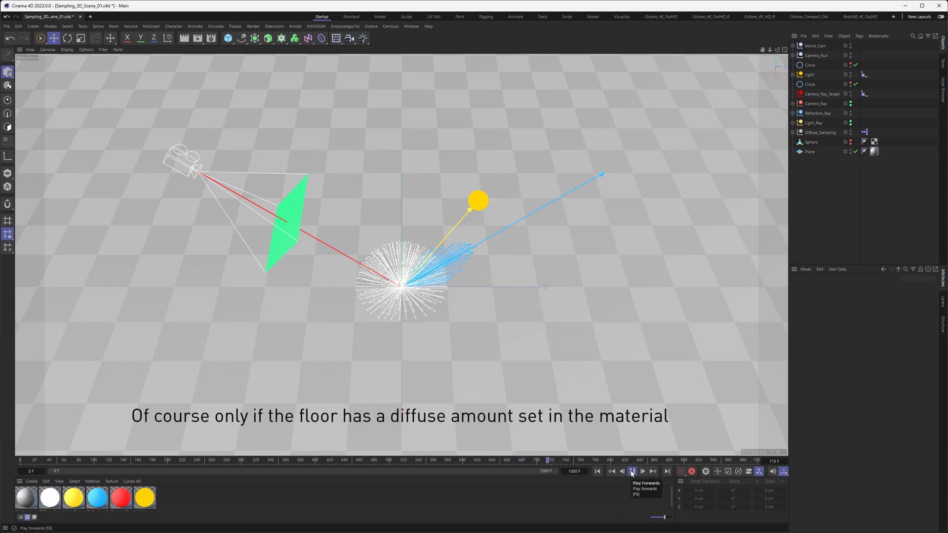
pyautogui.click(631, 471)
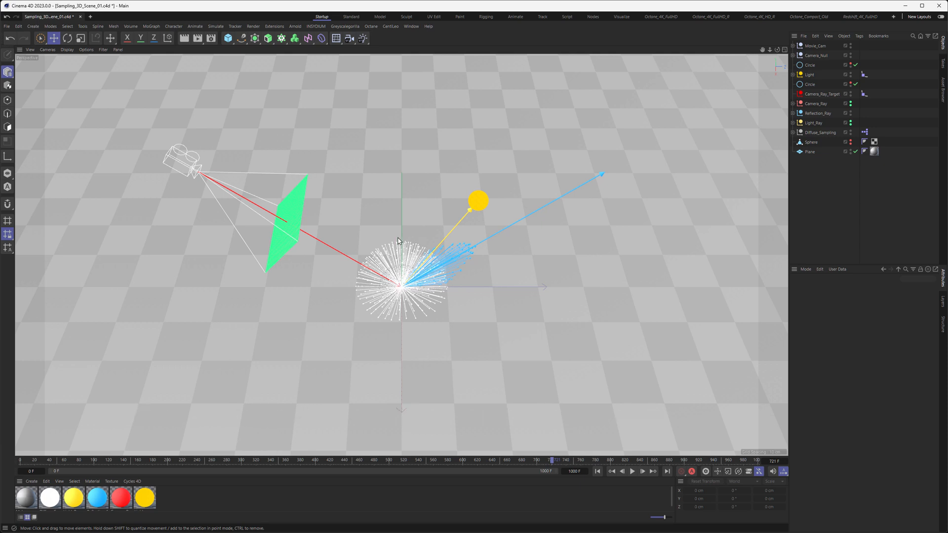
pyautogui.moveTo(382, 349)
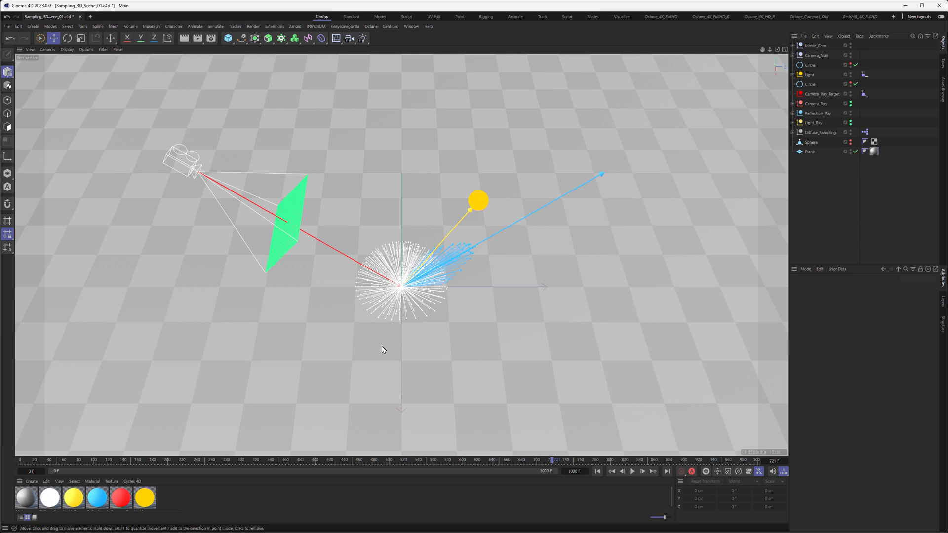
pyautogui.moveTo(454, 243)
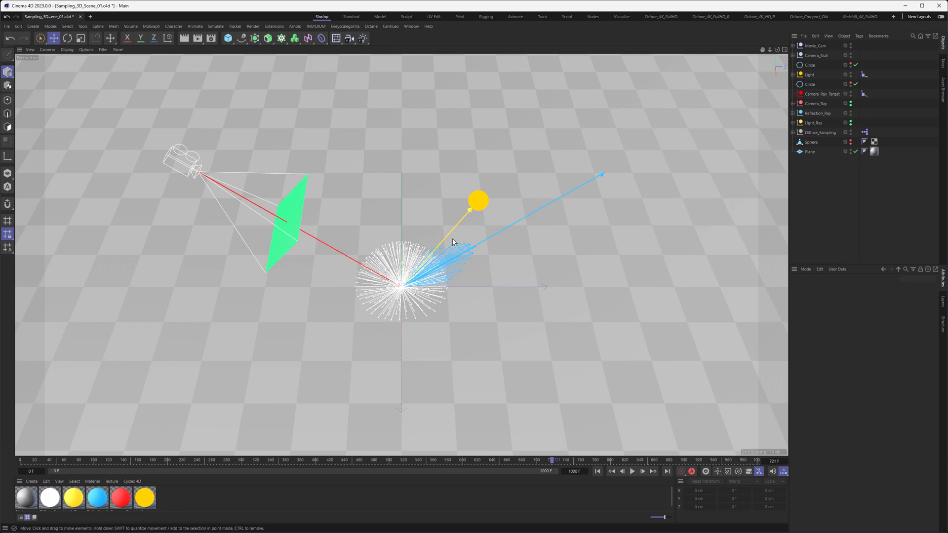
pyautogui.moveTo(401, 298)
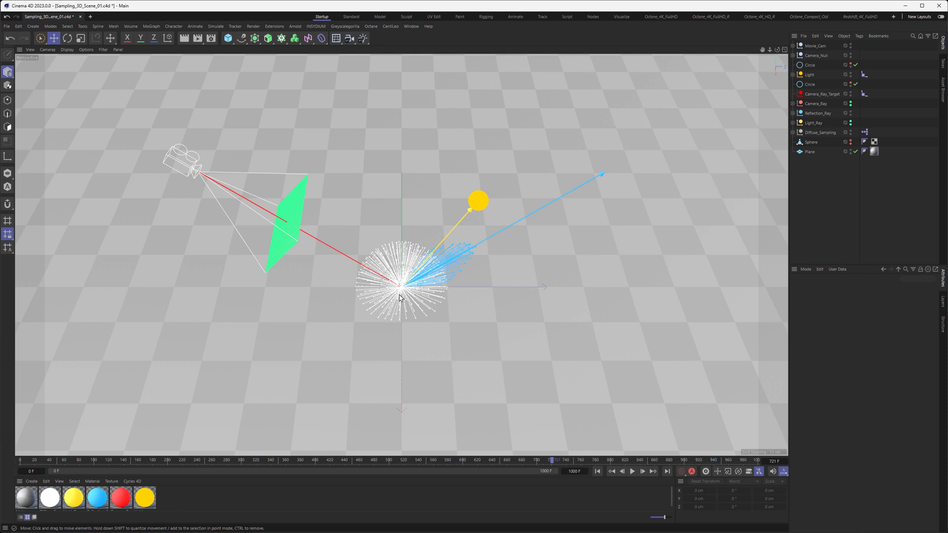
pyautogui.moveTo(382, 291)
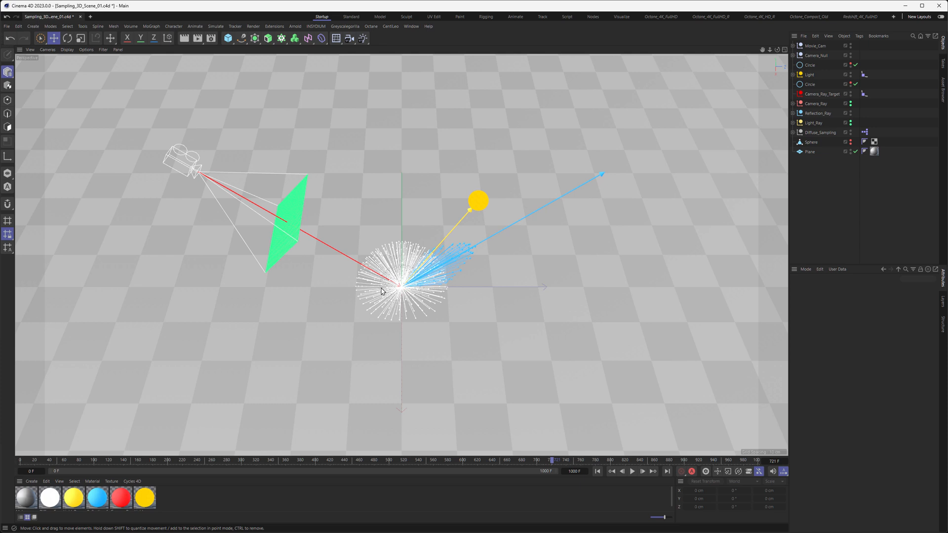
pyautogui.moveTo(403, 303)
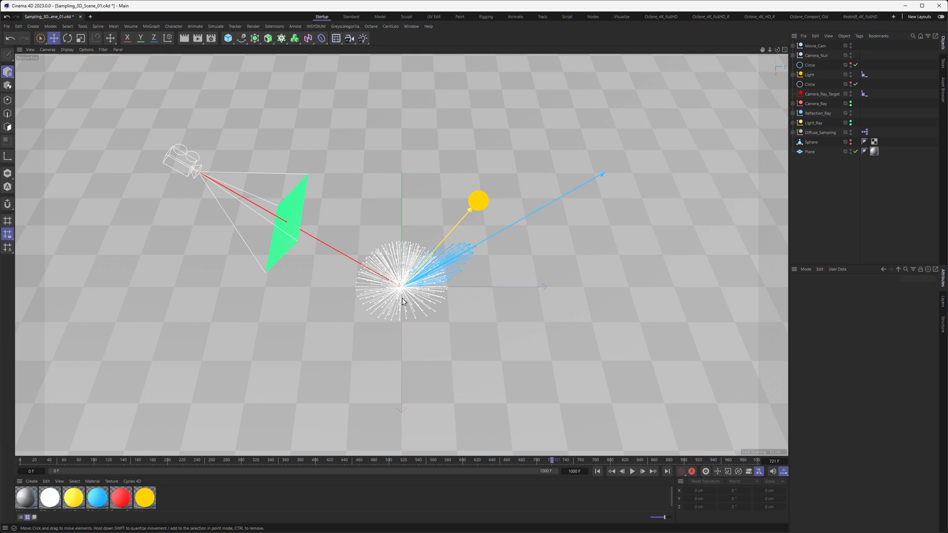
pyautogui.moveTo(404, 244)
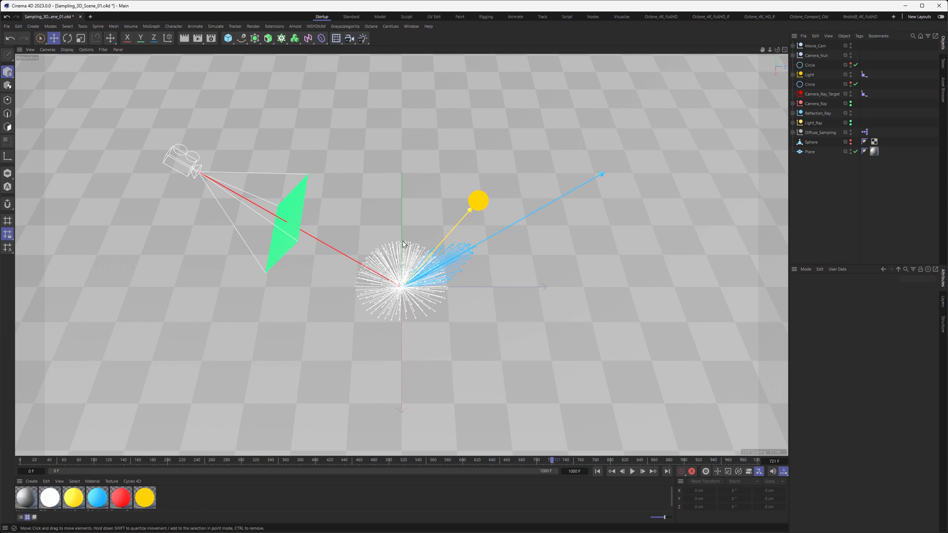
pyautogui.moveTo(408, 292)
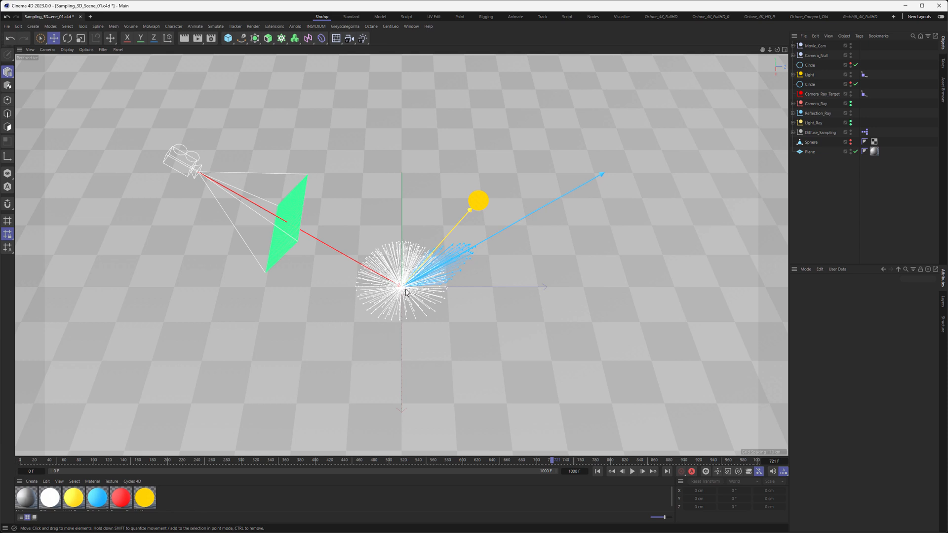
pyautogui.moveTo(385, 249)
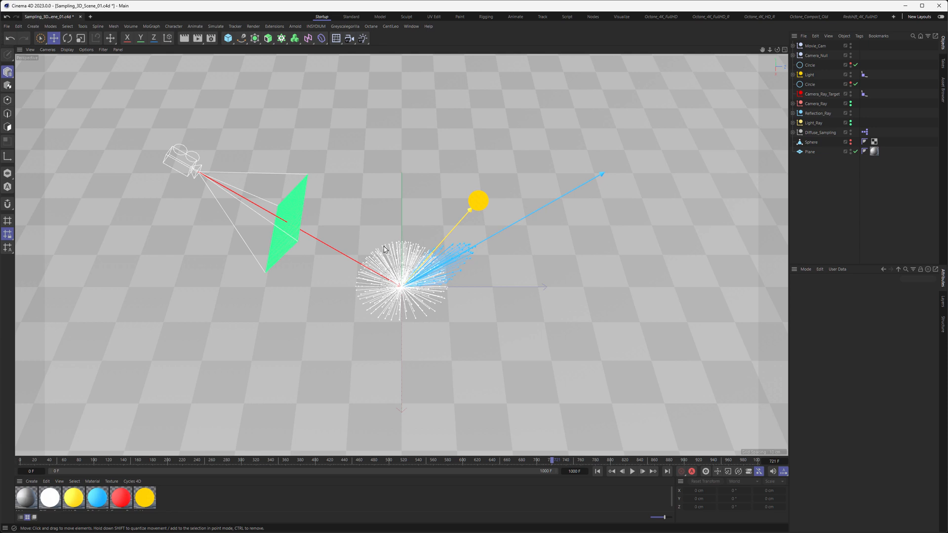
pyautogui.moveTo(382, 273)
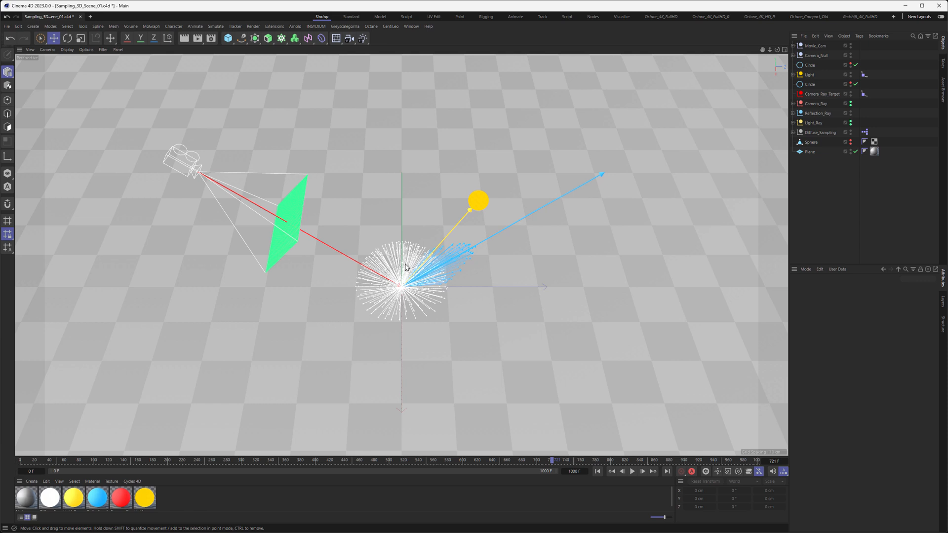
pyautogui.moveTo(427, 279)
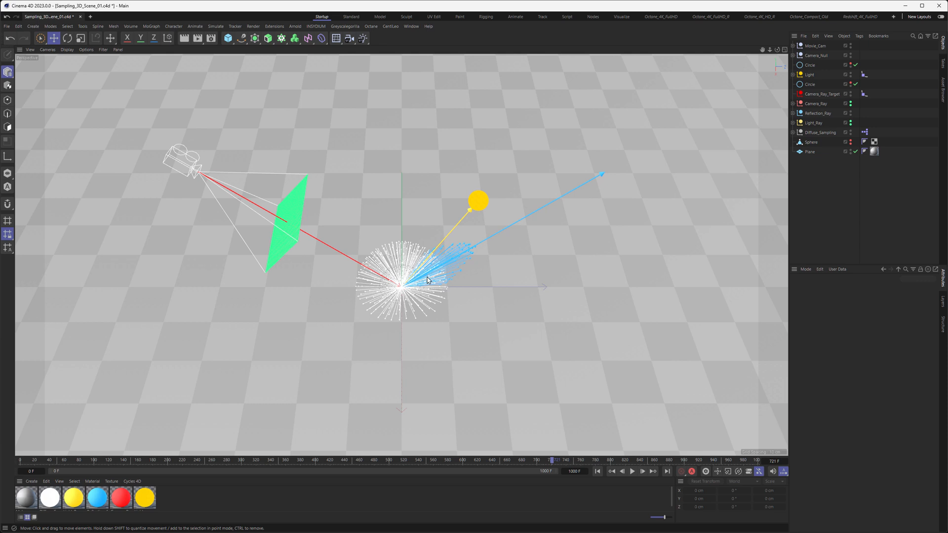
pyautogui.moveTo(398, 286)
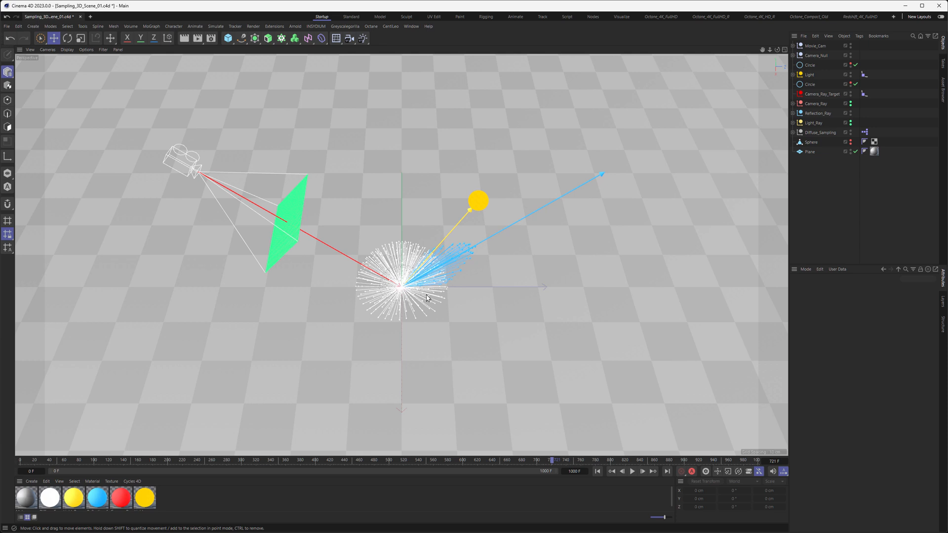
pyautogui.moveTo(405, 277)
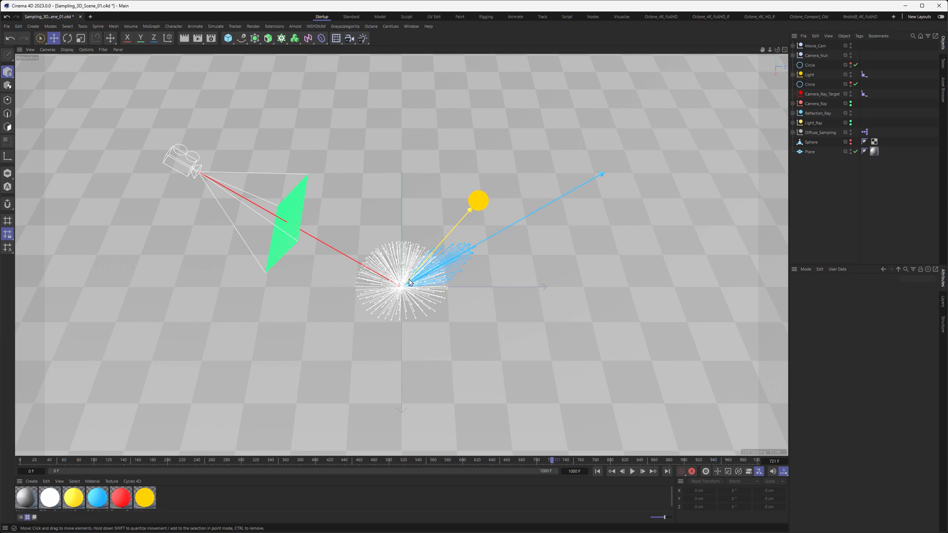
pyautogui.moveTo(400, 291)
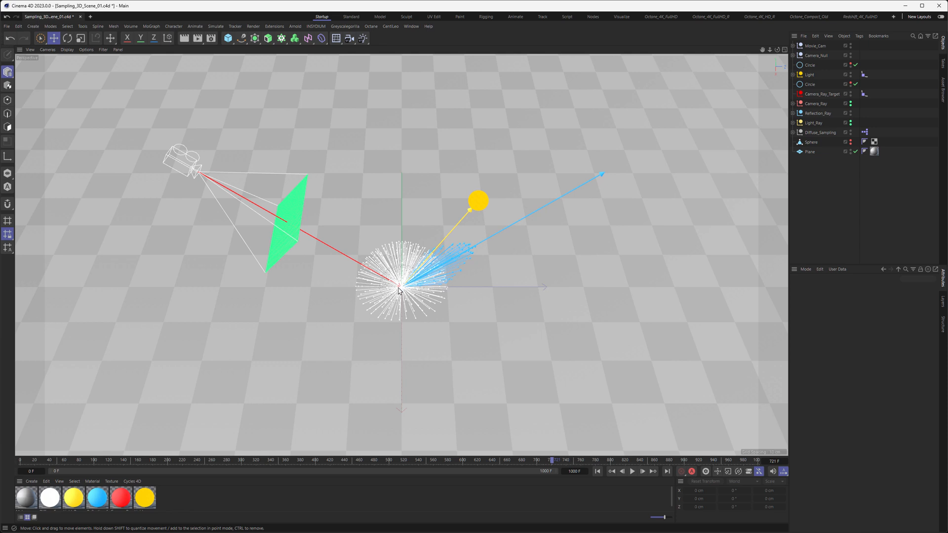
pyautogui.moveTo(400, 287)
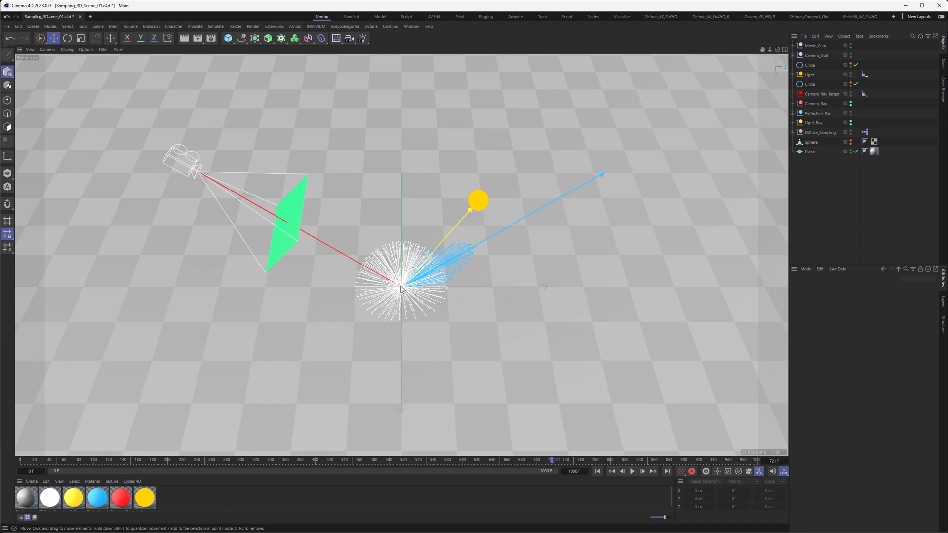
pyautogui.moveTo(288, 222)
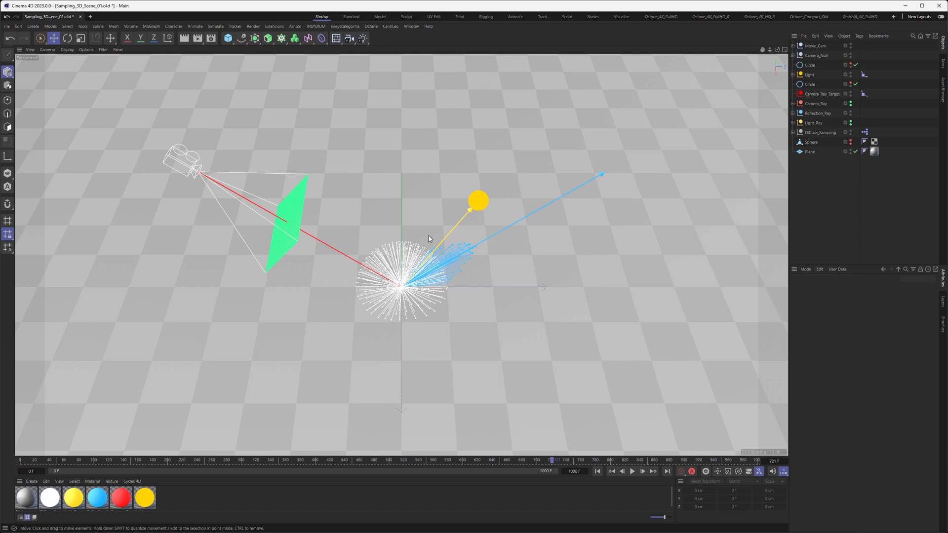
pyautogui.moveTo(394, 222)
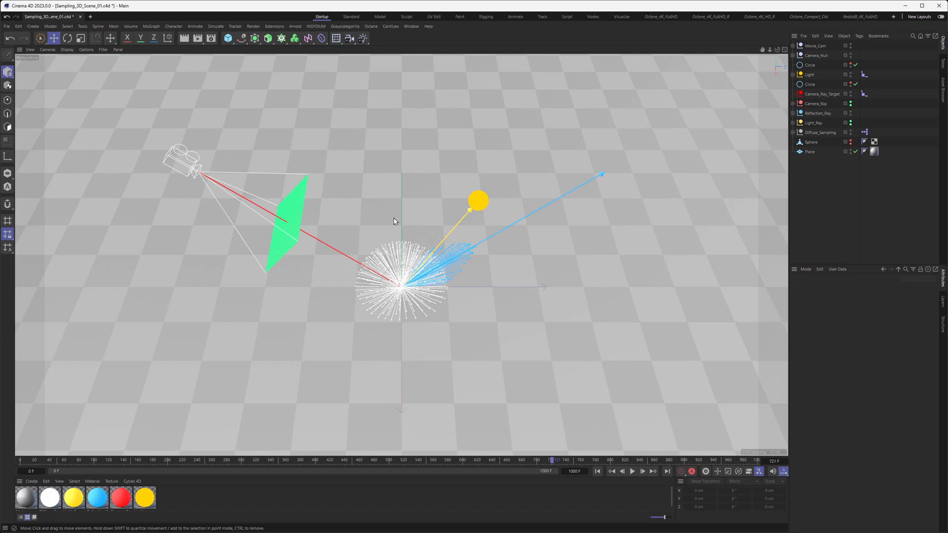
pyautogui.moveTo(375, 333)
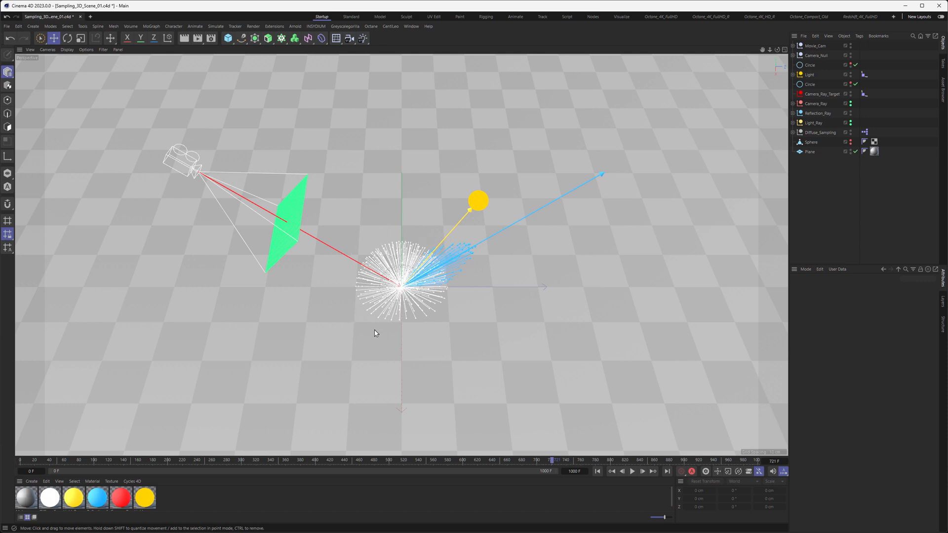
pyautogui.moveTo(388, 336)
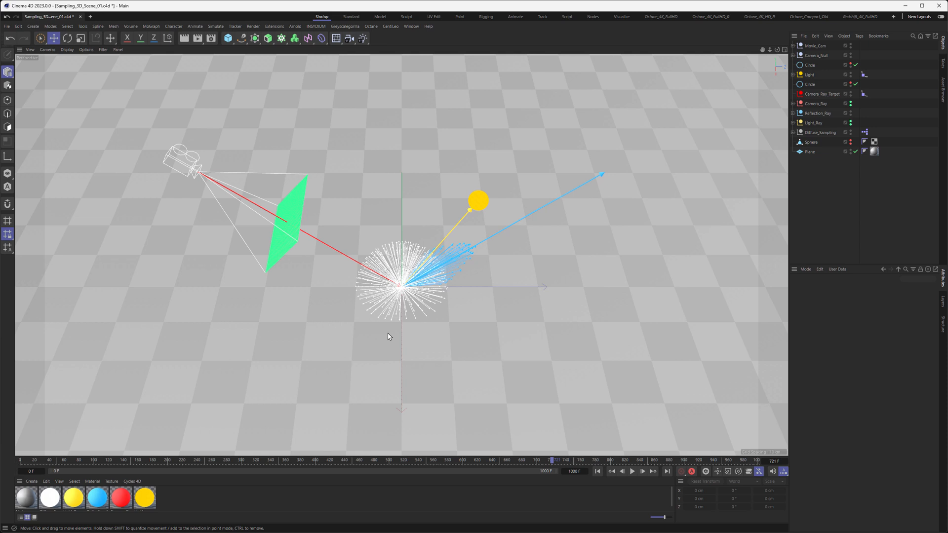
pyautogui.moveTo(271, 209)
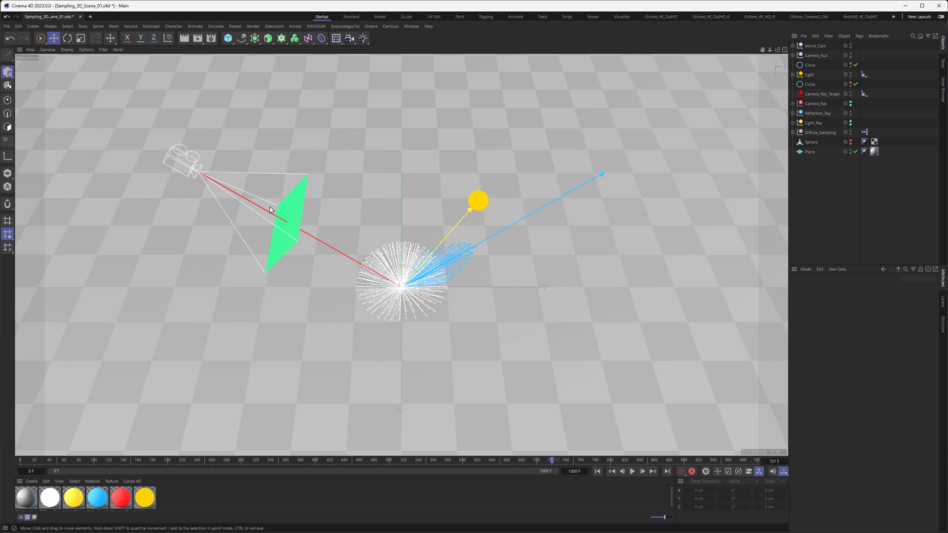
pyautogui.moveTo(282, 222)
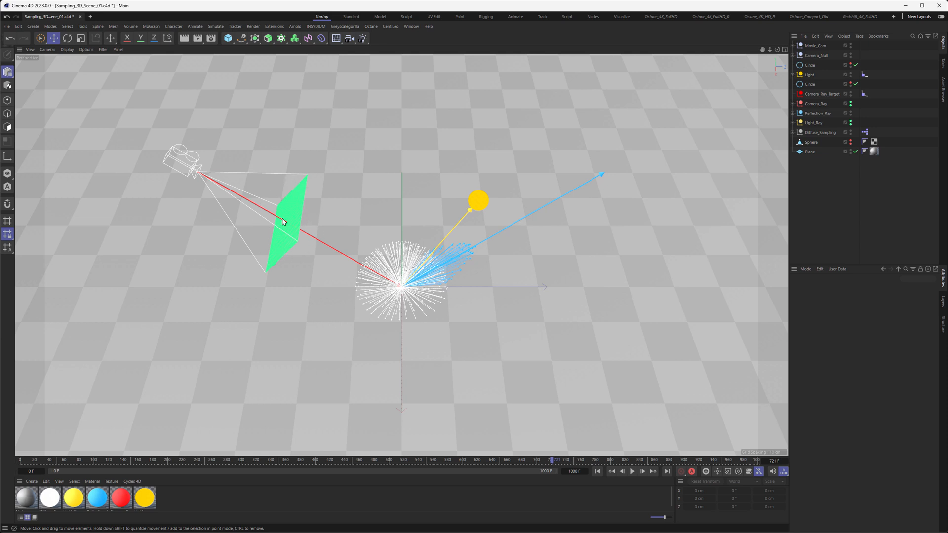
pyautogui.moveTo(398, 296)
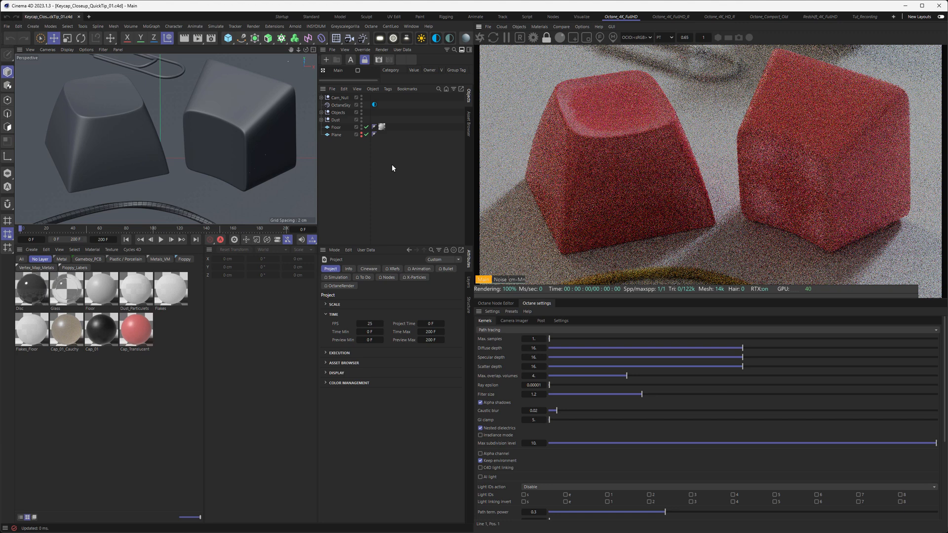
pyautogui.moveTo(509, 340)
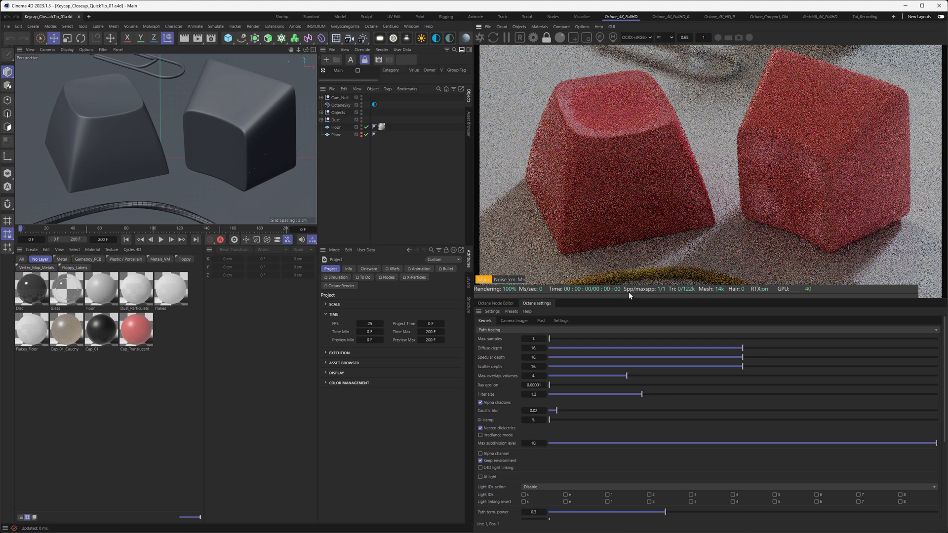
pyautogui.moveTo(629, 294)
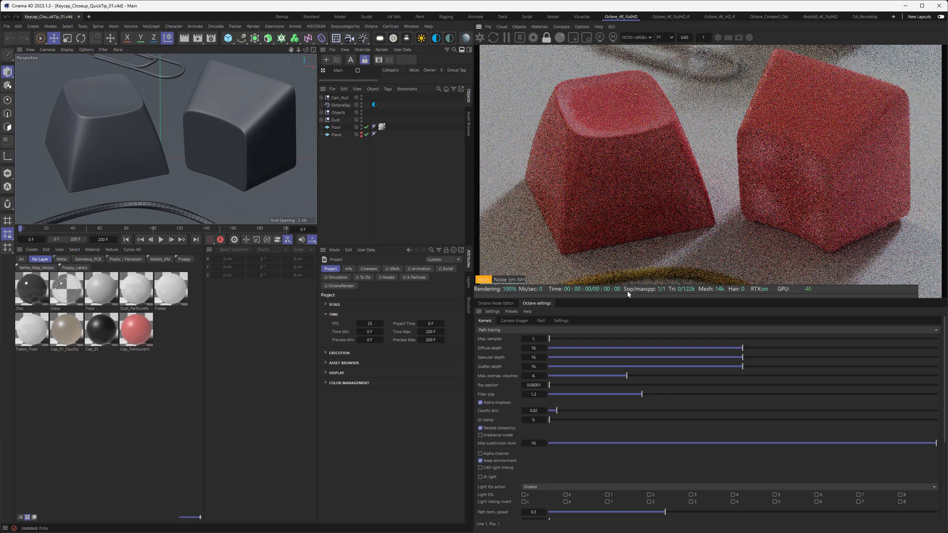
pyautogui.moveTo(631, 293)
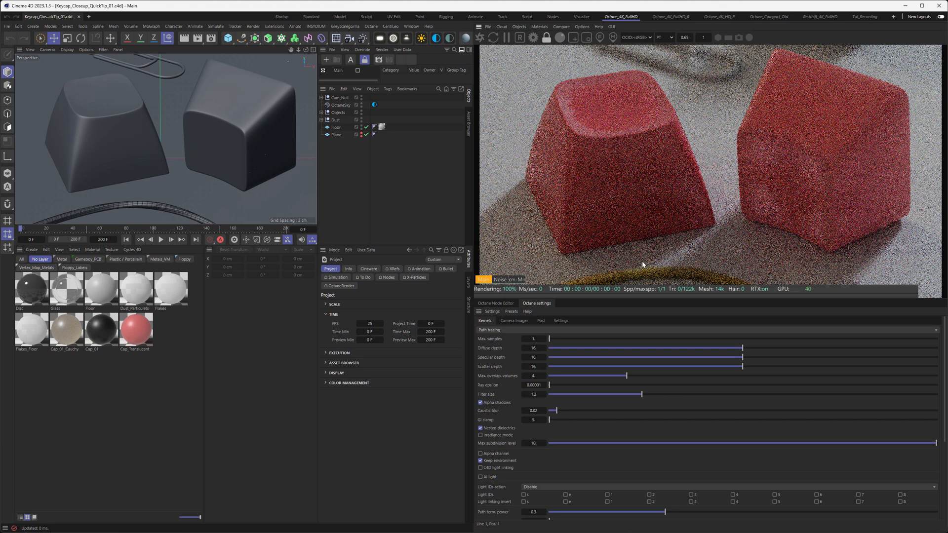
pyautogui.moveTo(532, 235)
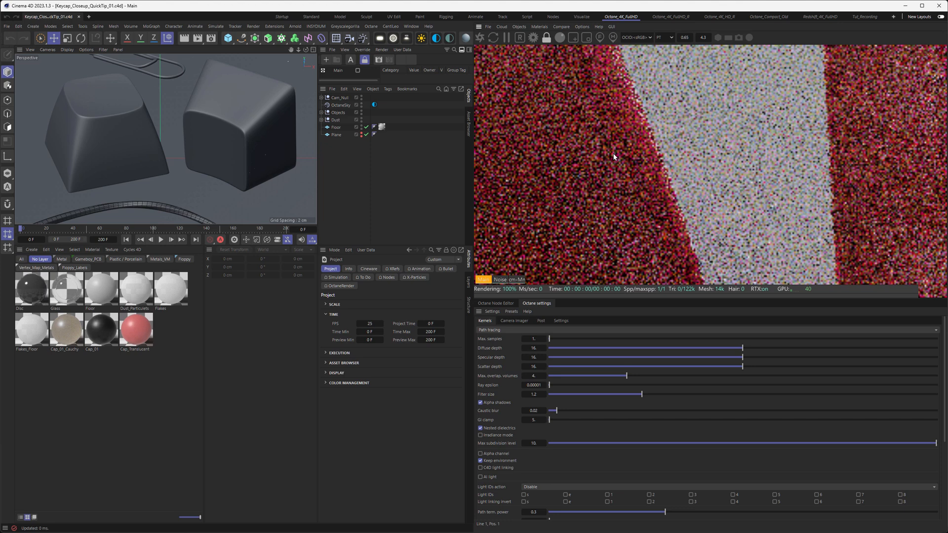
pyautogui.moveTo(701, 163)
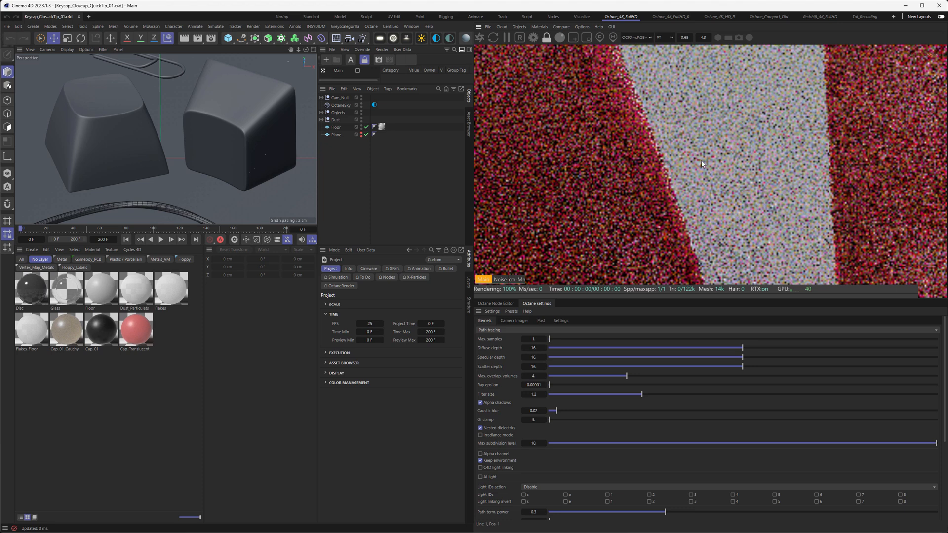
pyautogui.moveTo(728, 145)
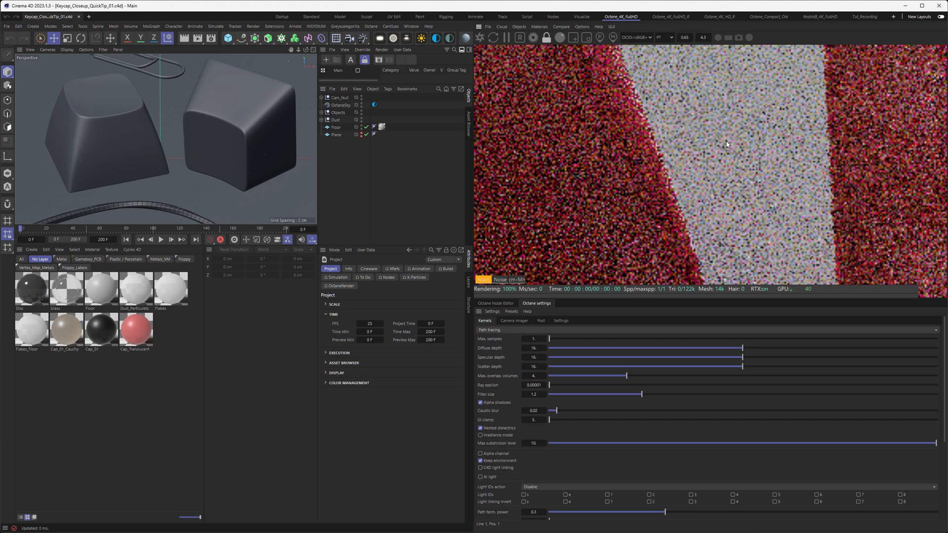
pyautogui.moveTo(624, 102)
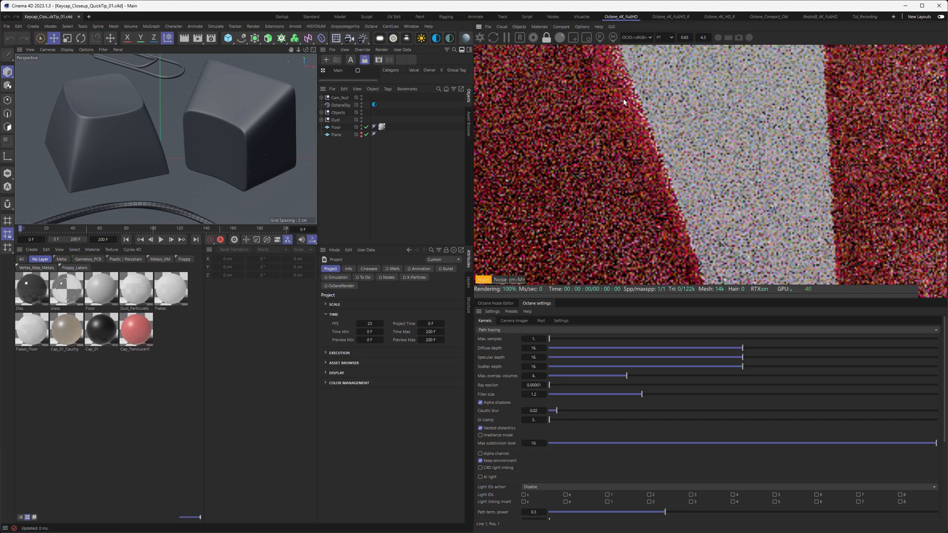
pyautogui.moveTo(626, 105)
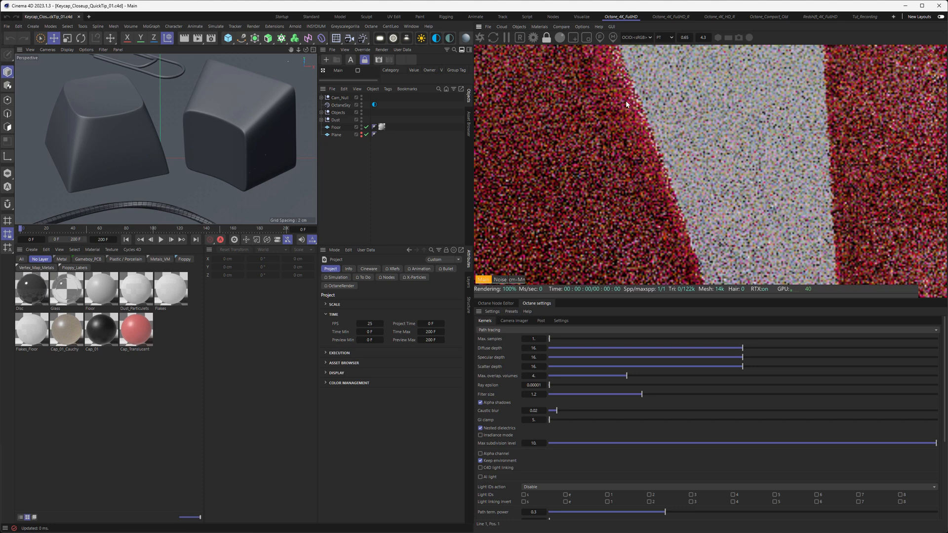
pyautogui.moveTo(630, 101)
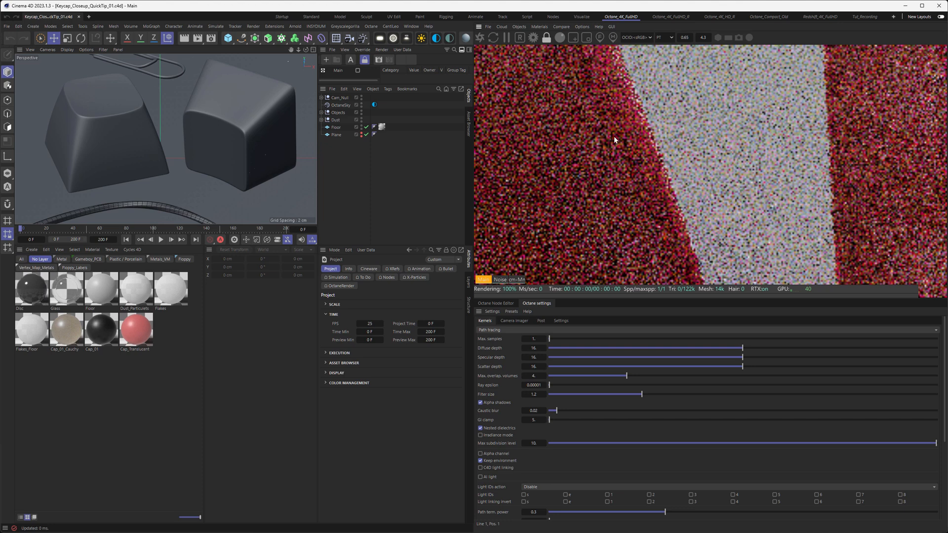
pyautogui.moveTo(629, 133)
pyautogui.write('5')
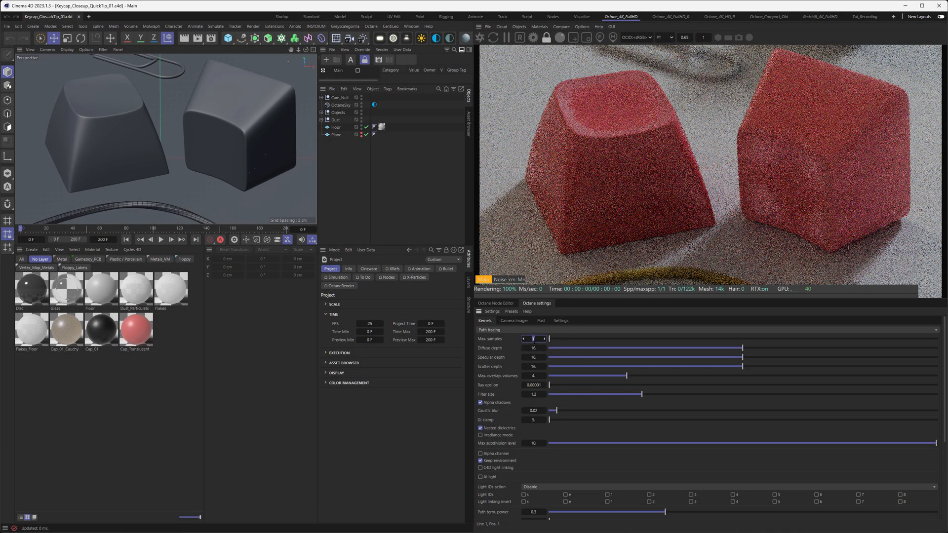
# Set Octane kernel Max samples to 64 so the red keycaps render smooth and noise-free.
pyautogui.click(534, 339)
pyautogui.write('64.')
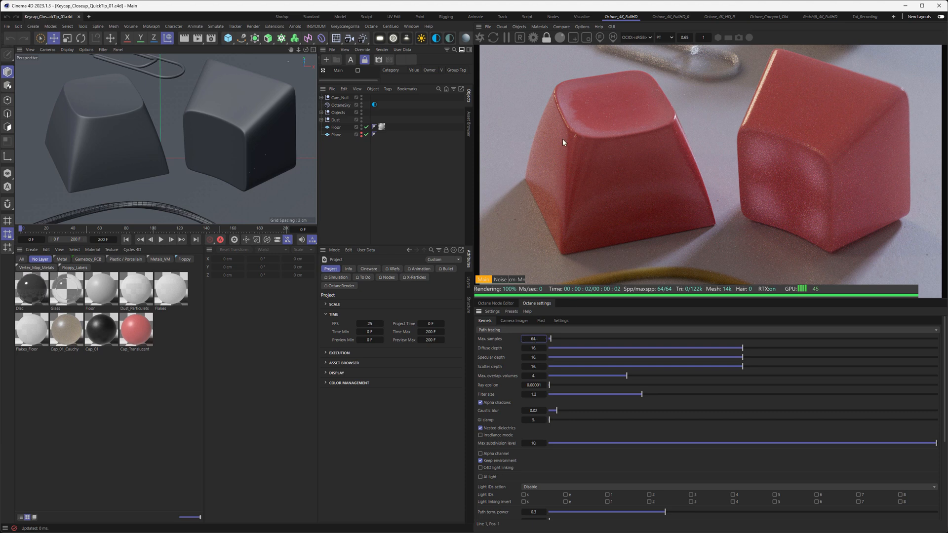
pyautogui.moveTo(663, 197)
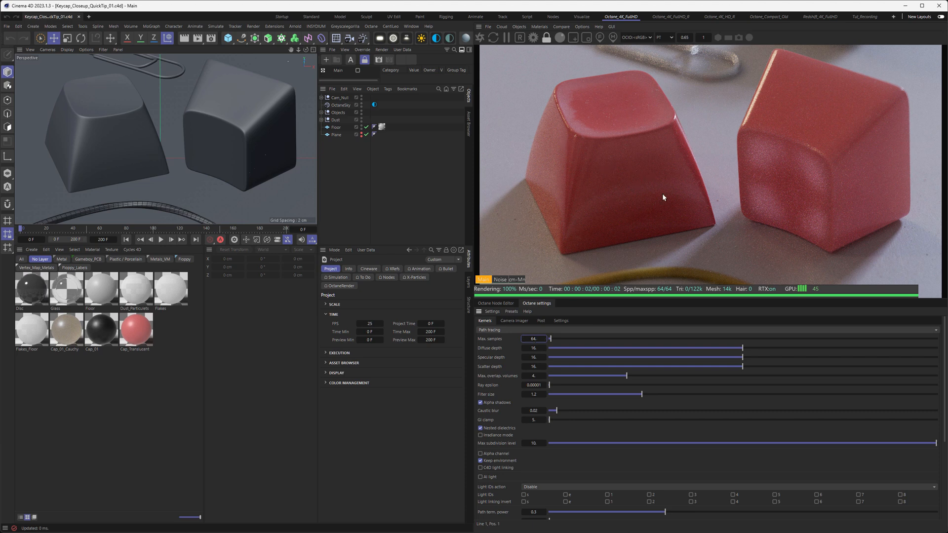
pyautogui.moveTo(648, 187)
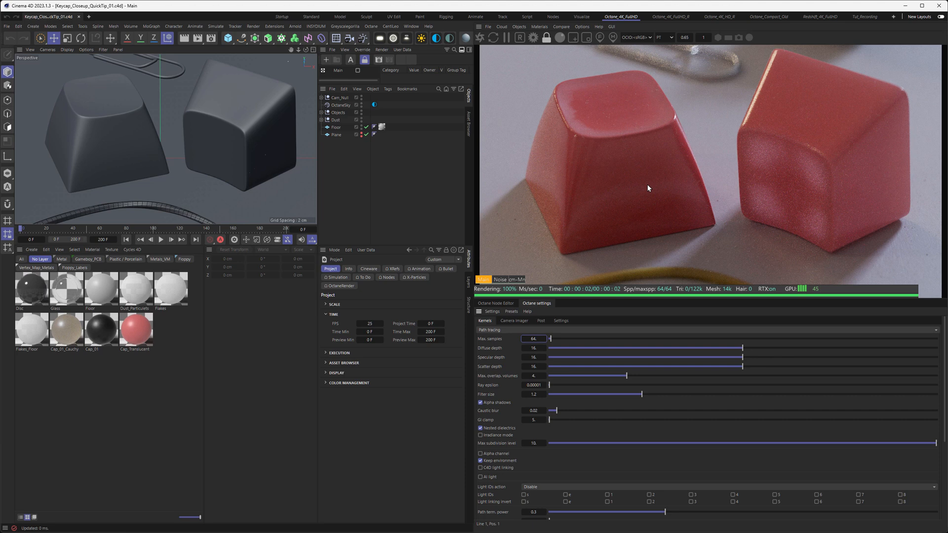